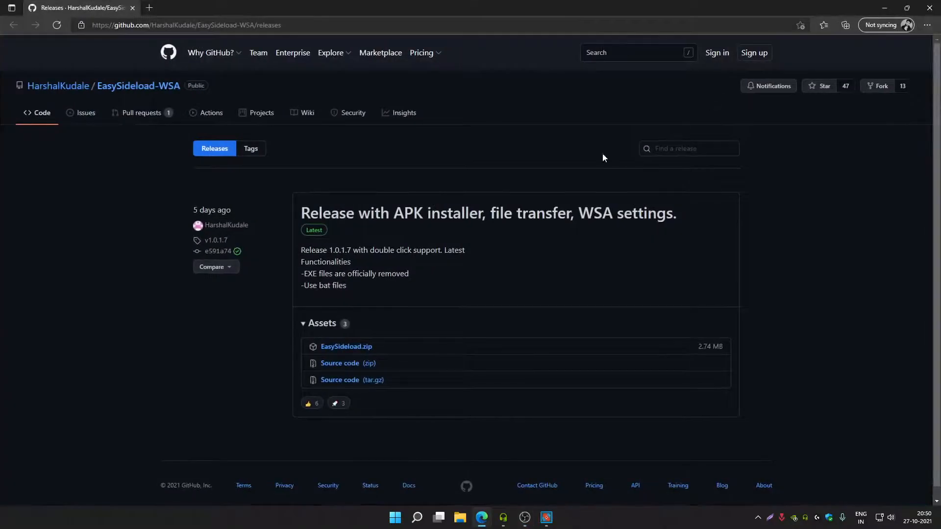
mouse_move(480, 163)
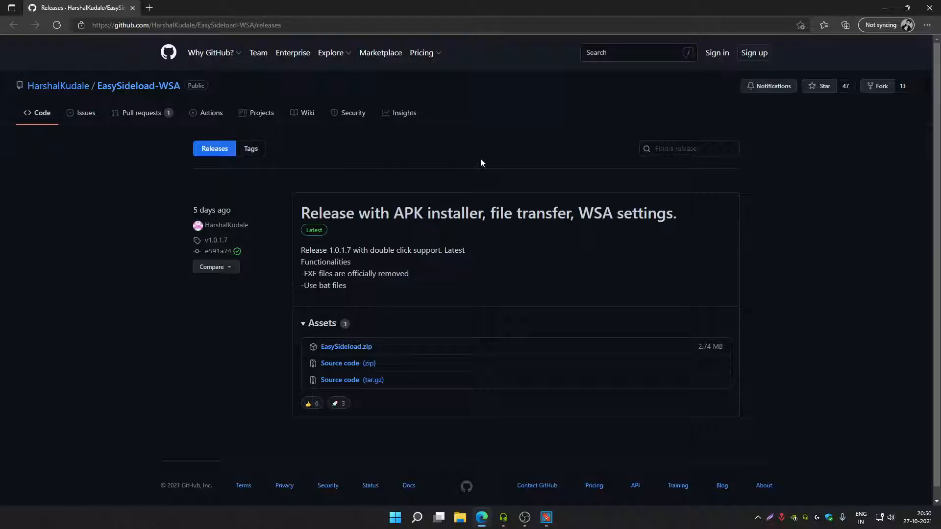
mouse_move(467, 159)
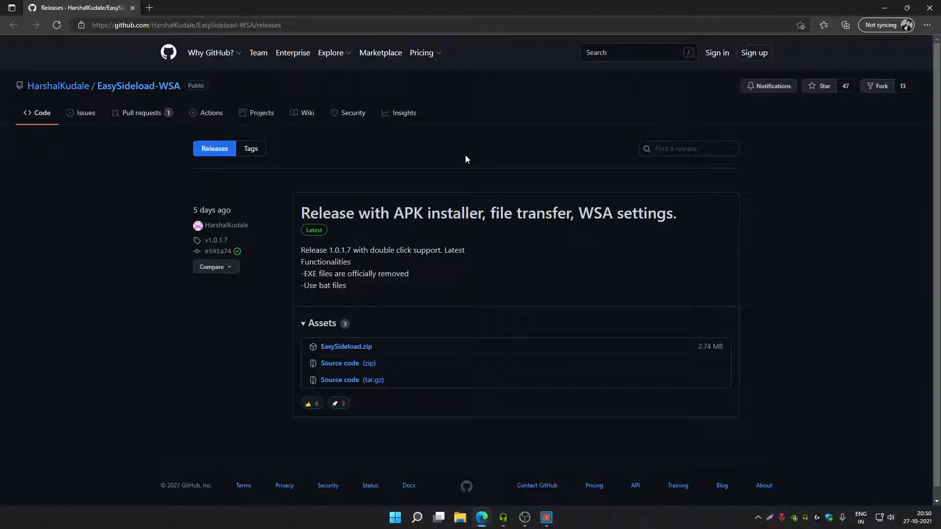
mouse_move(459, 518)
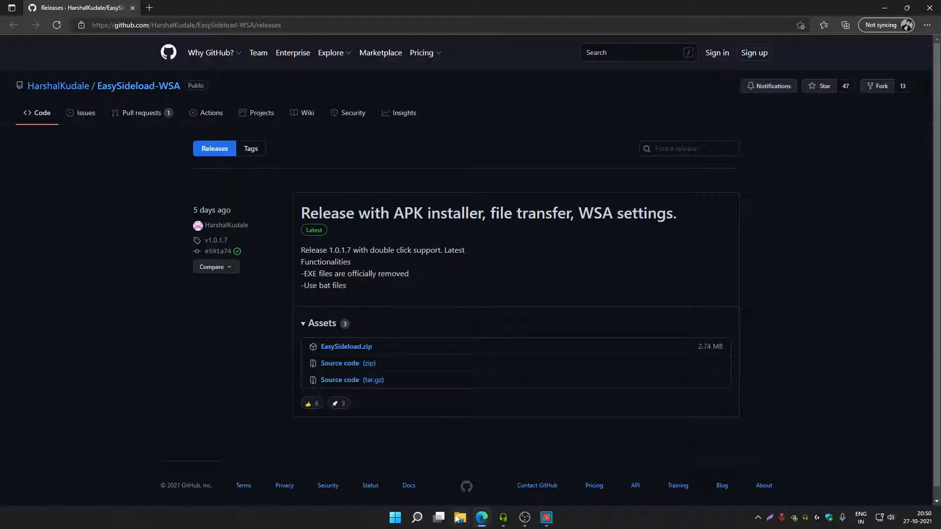
Browse This PC > Local Disk (C:) > adb and select the platform-tools folder inside it
click(459, 517)
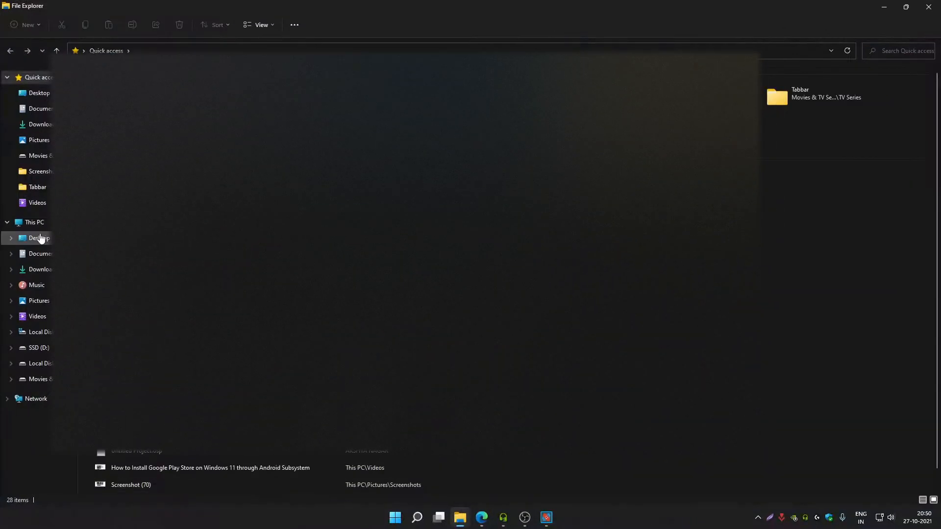
click(39, 237)
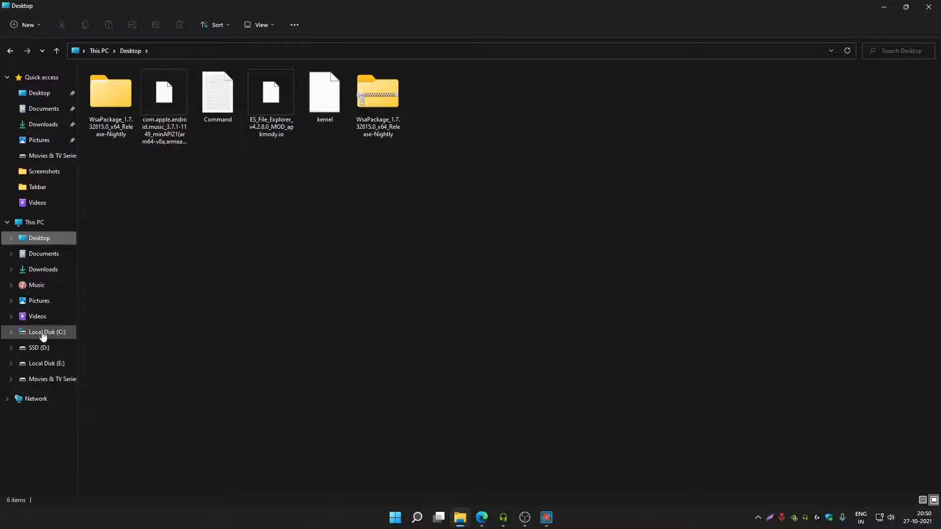
click(46, 332)
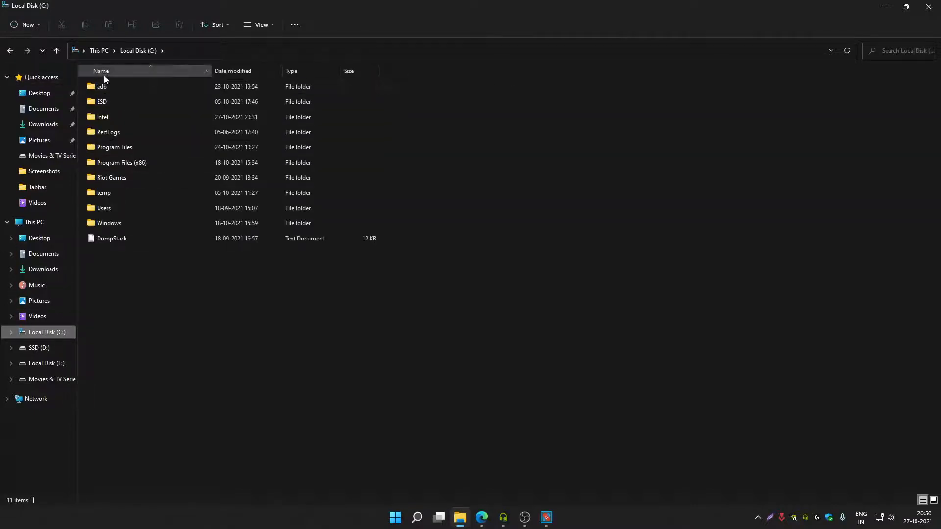
mouse_move(107, 86)
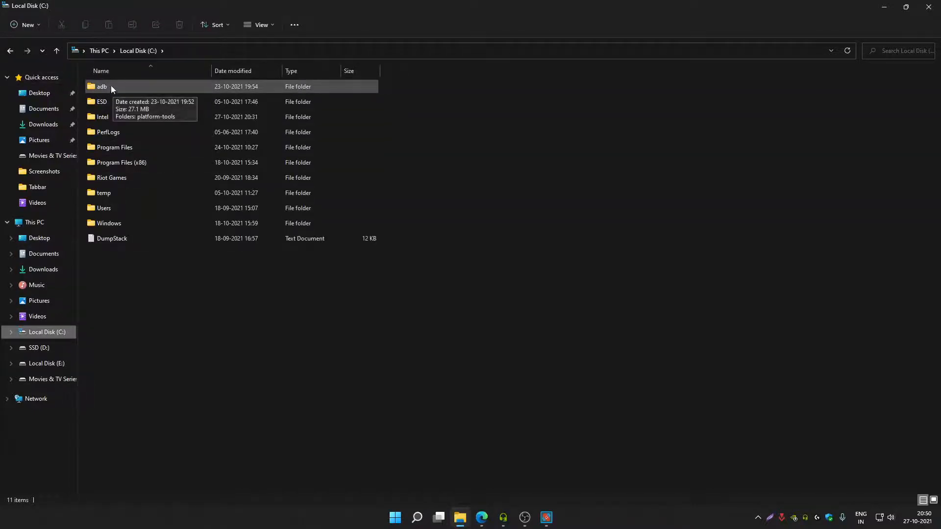
click(100, 87)
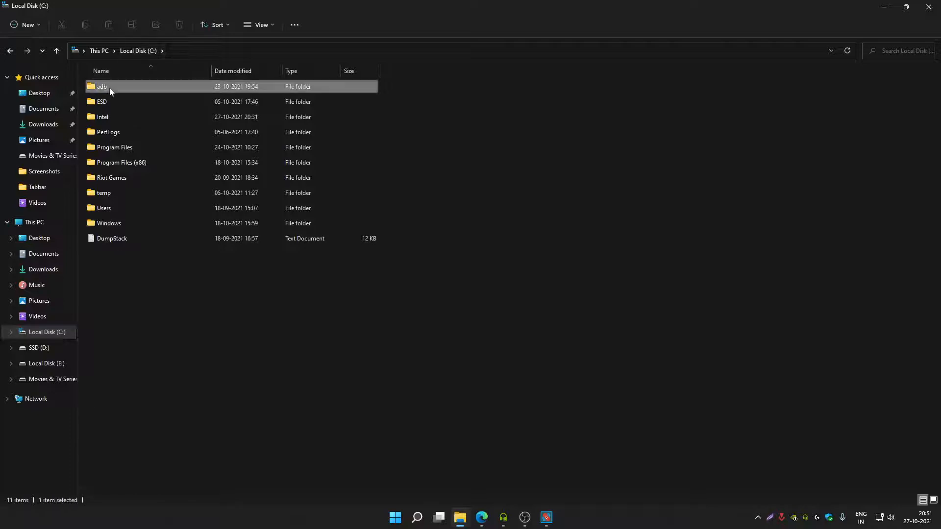
double_click(101, 86)
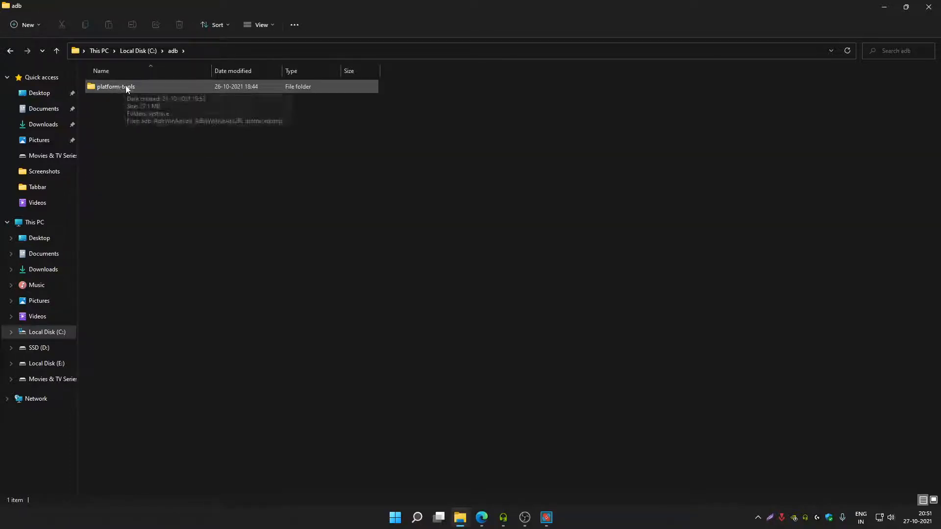
click(116, 86)
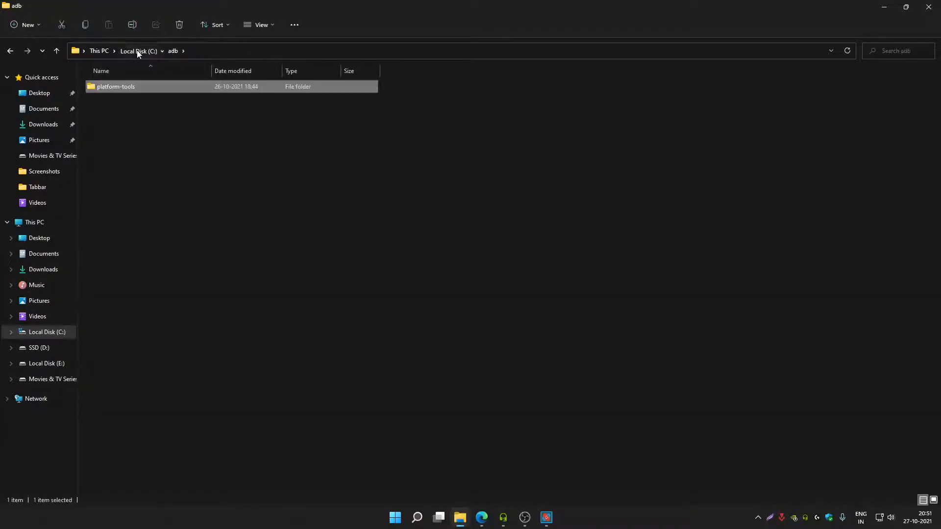
click(198, 94)
text(sdk)
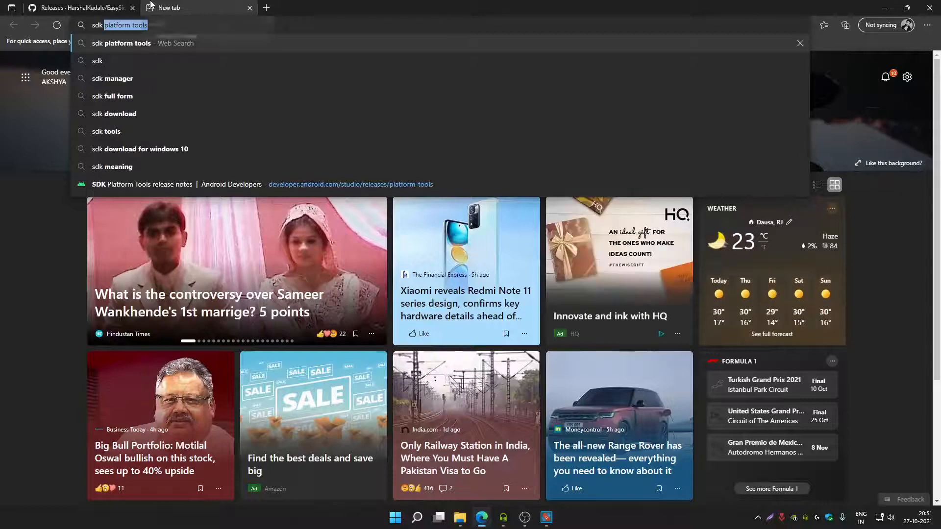
Run the 'sdk platform tools' Bing search and land on the Android Developers release notes result
key(Return)
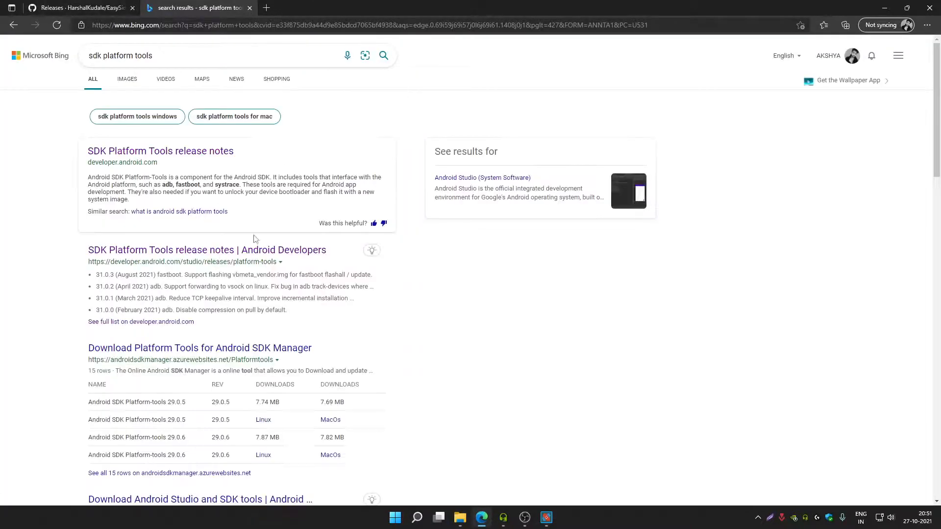
click(207, 250)
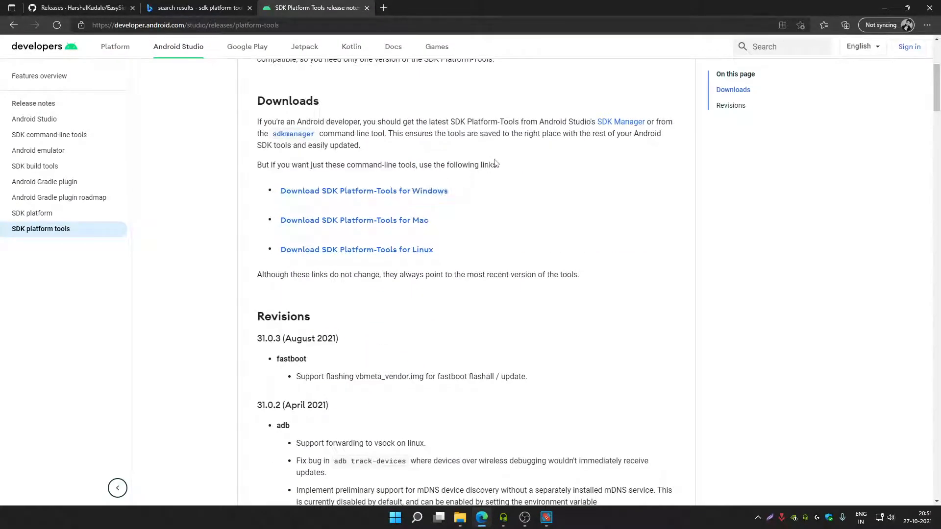
mouse_move(404, 124)
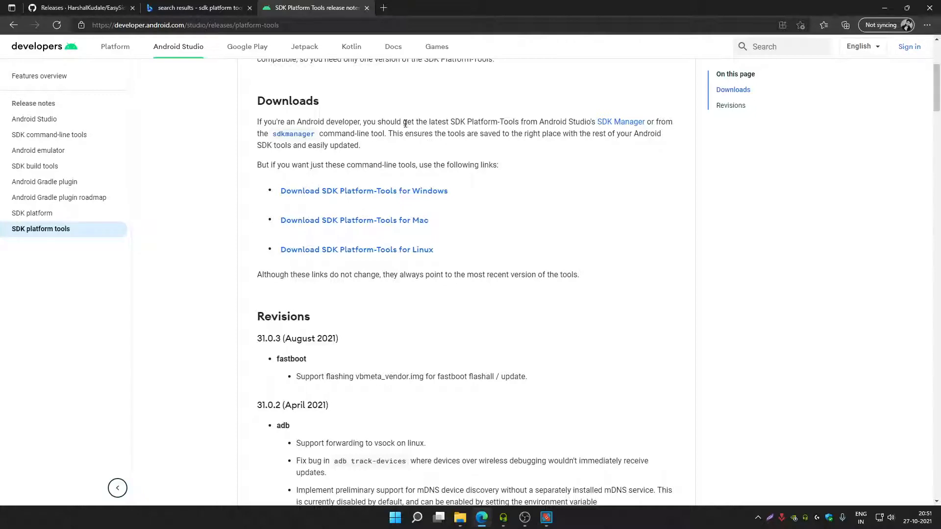
click(248, 8)
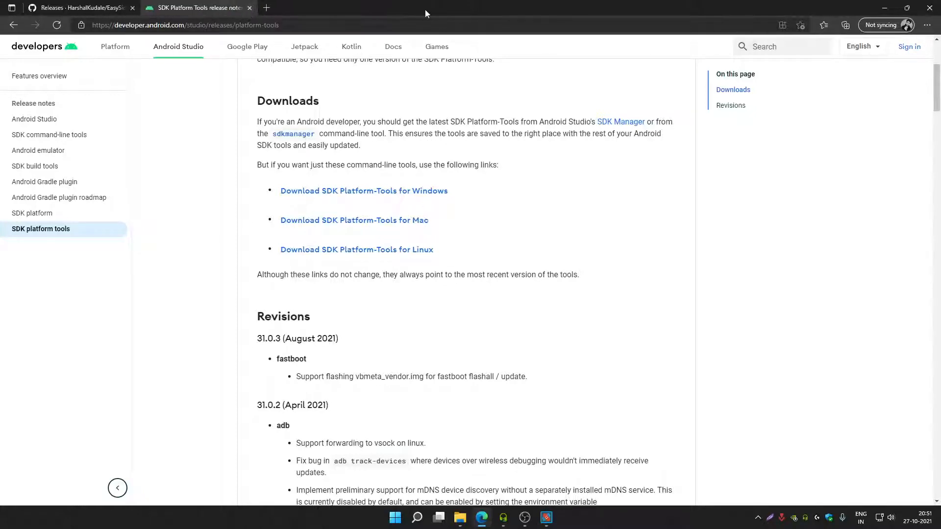
Check the platform-tools folder in the adb window, then return to the release notes Downloads section
click(460, 518)
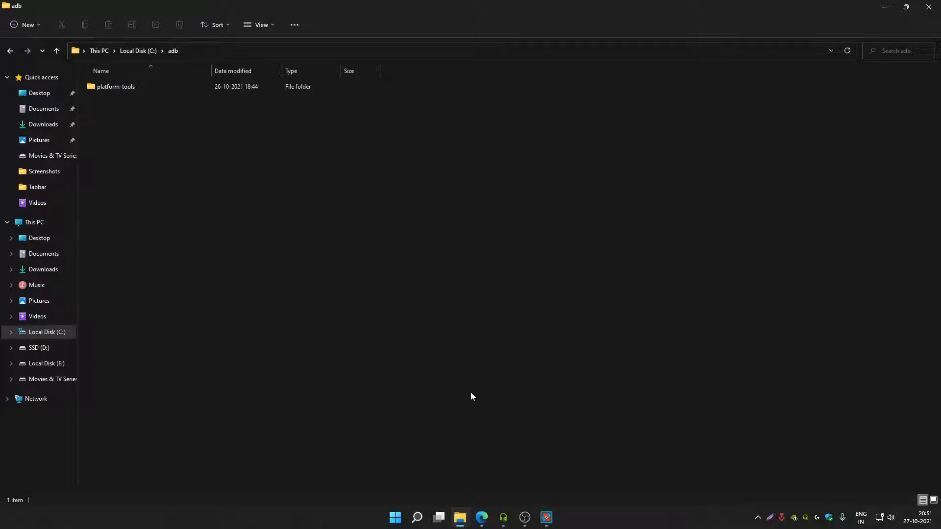
click(116, 86)
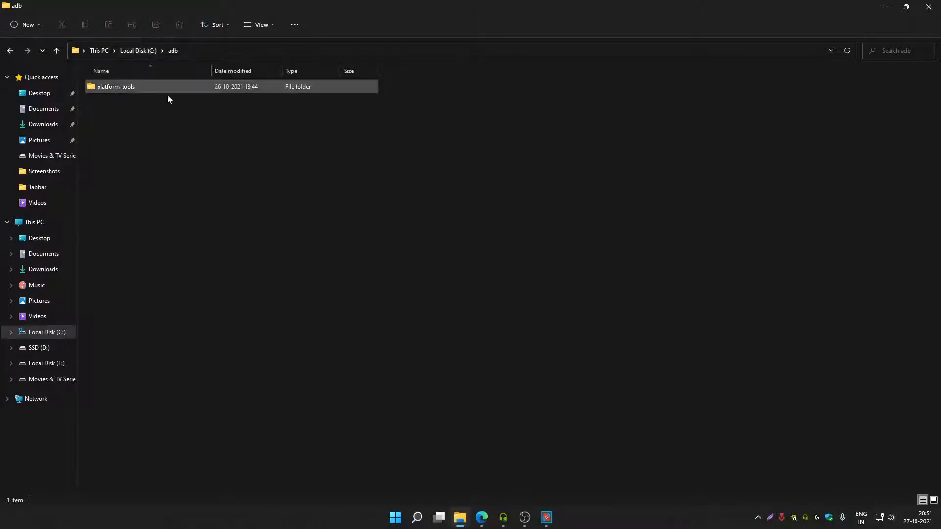
click(480, 521)
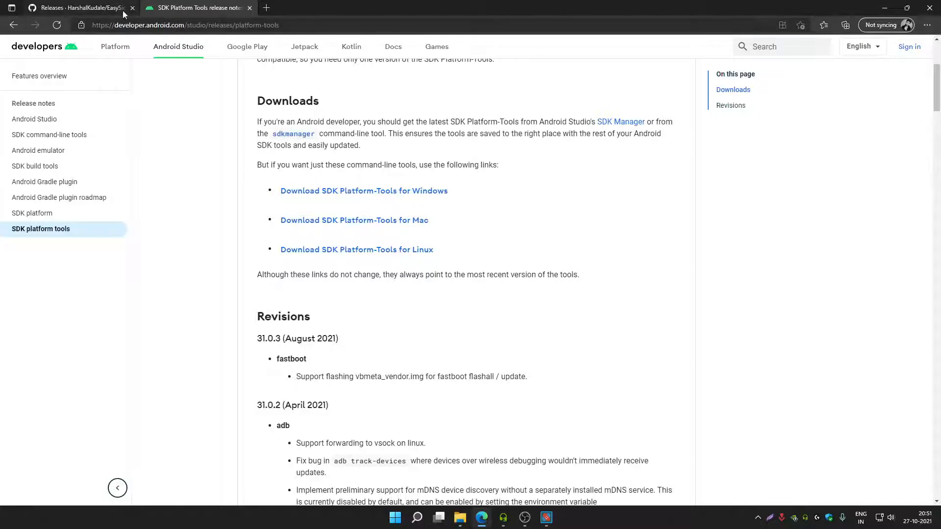
Download EasySideload.zip from the EasySideload-WSA GitHub release assets and reveal the desktop
click(78, 6)
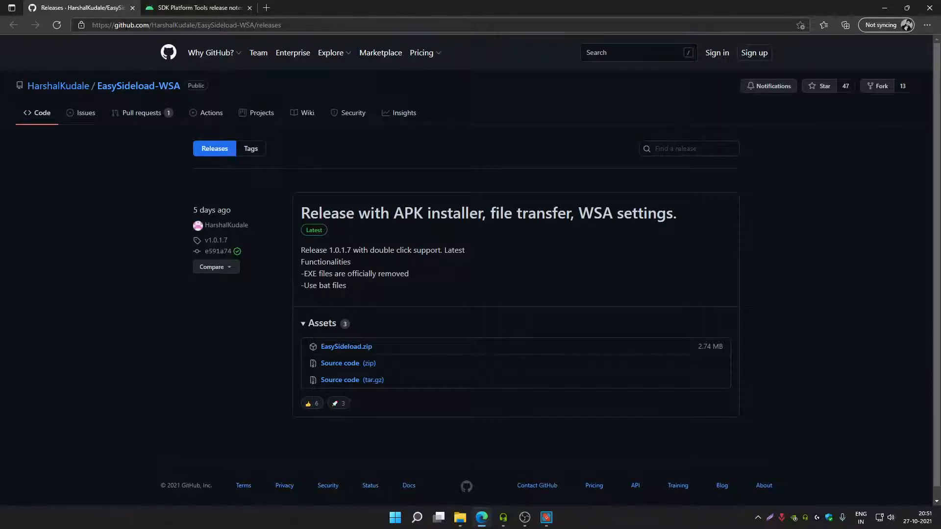
mouse_move(138, 86)
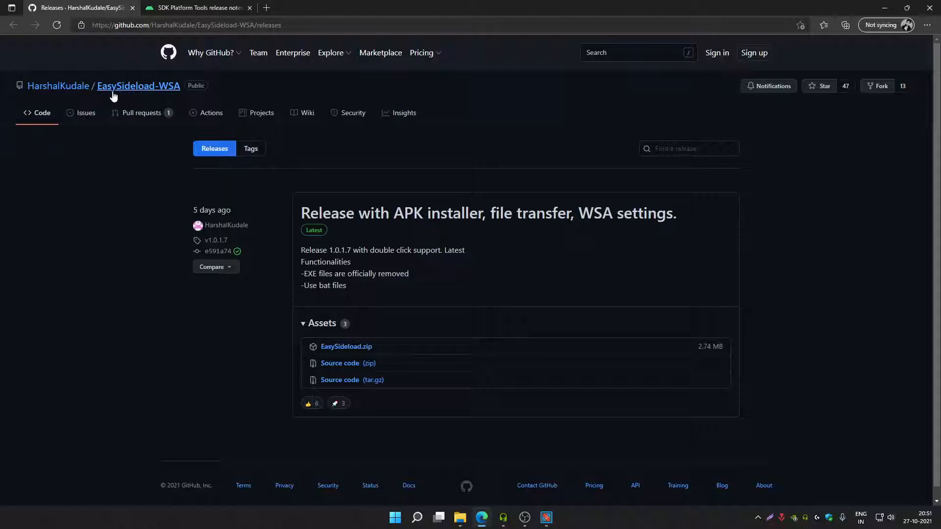
mouse_move(346, 346)
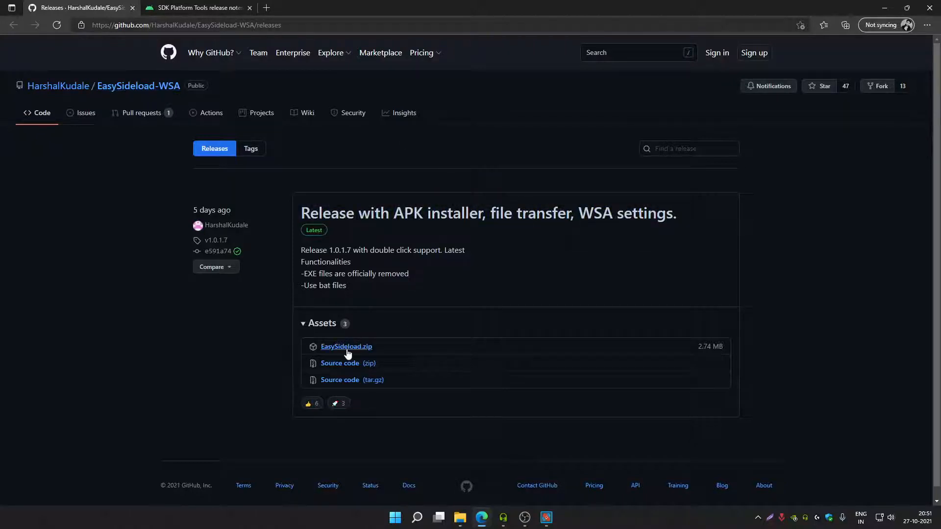
click(346, 345)
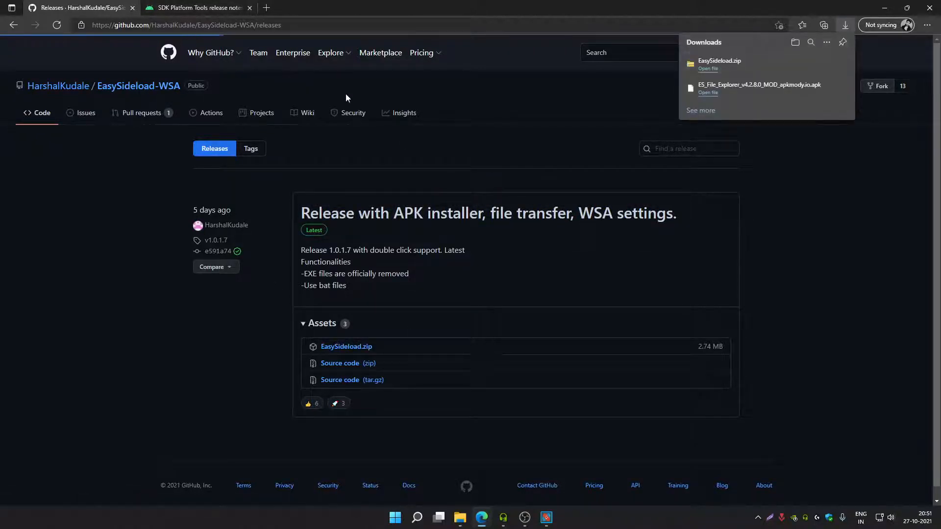
click(458, 521)
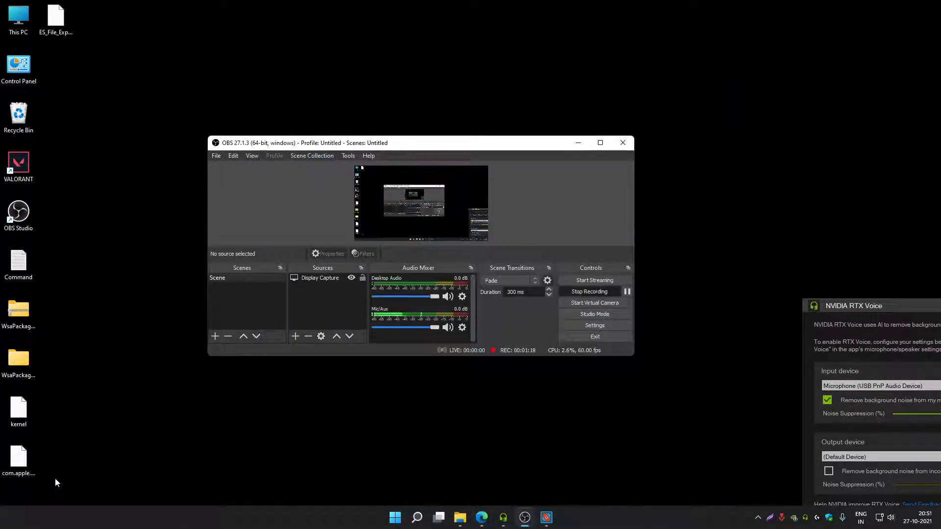
Extract the downloaded EasySideload.zip into an EasySideload folder on the Desktop, showing its six files
click(481, 516)
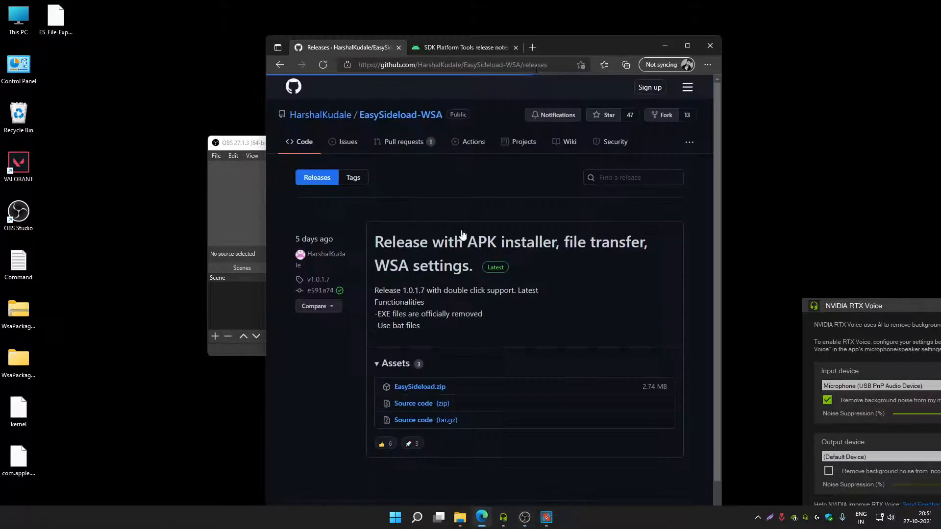
click(625, 65)
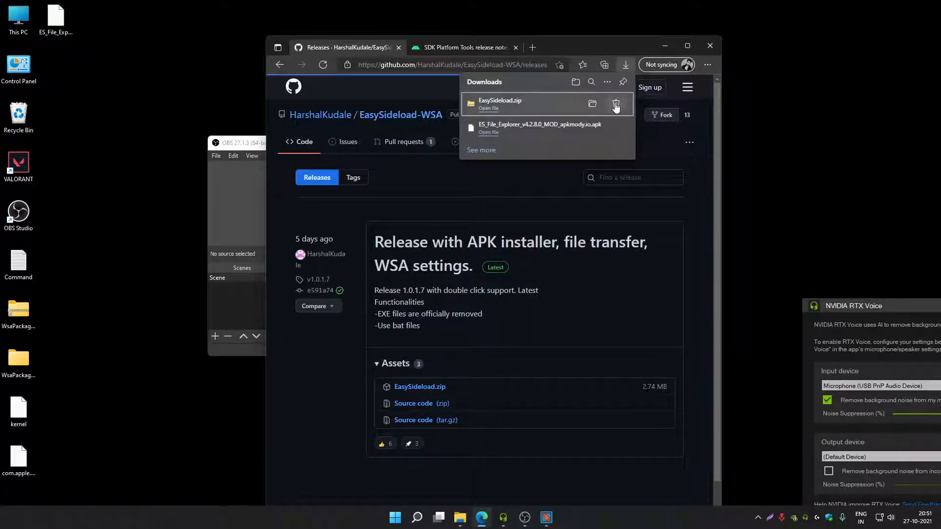
click(615, 104)
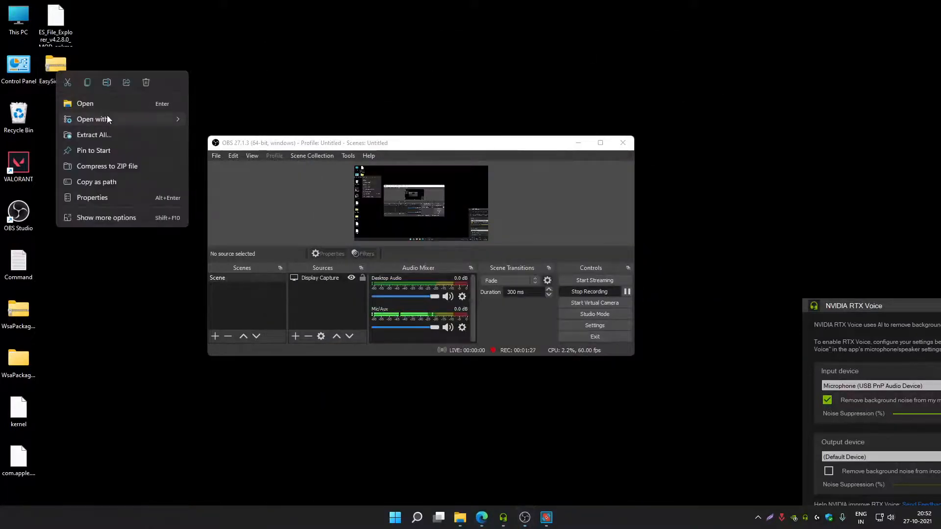
click(94, 134)
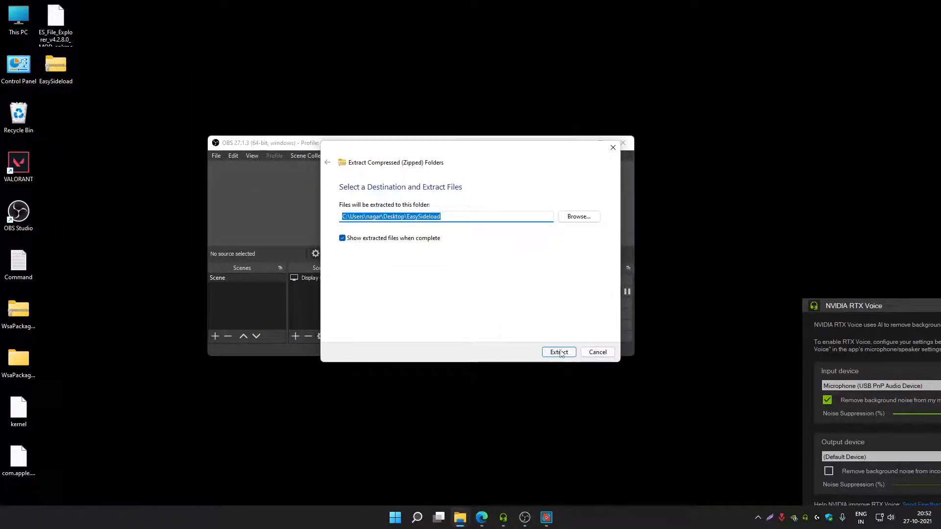
click(557, 352)
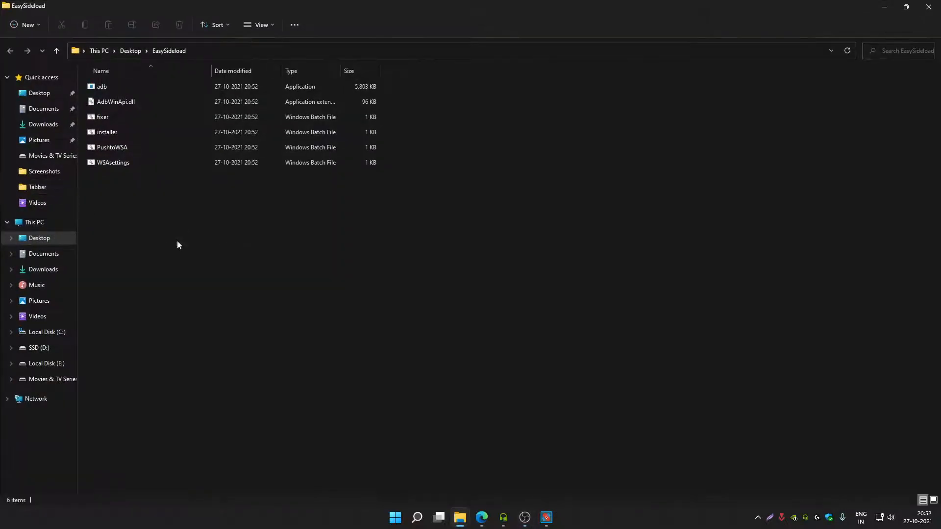
Launch the fixer batch file and allow it past SmartScreen via More info > Run anyway
click(102, 117)
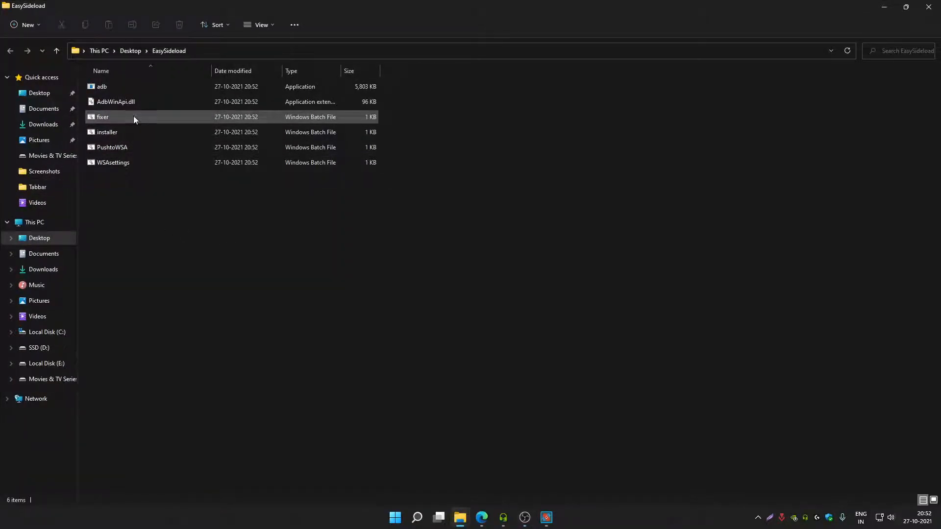
right_click(103, 117)
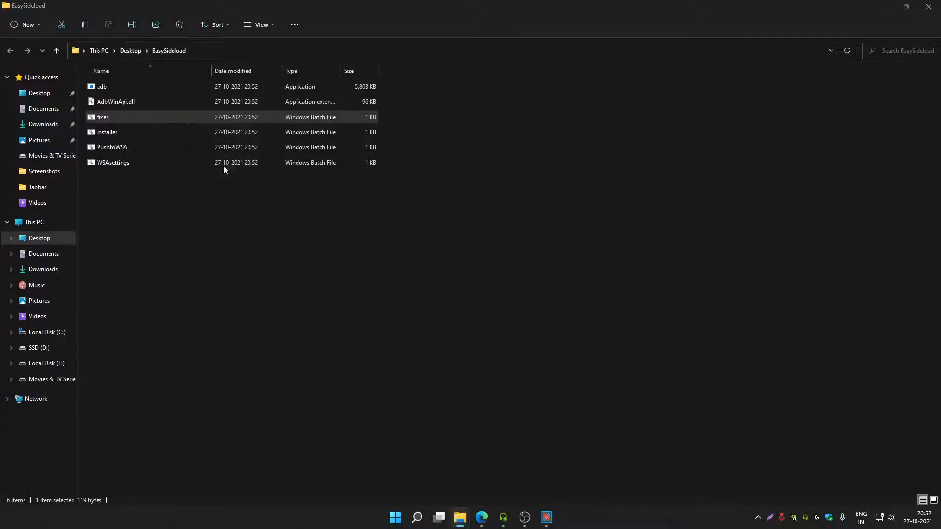
double_click(103, 117)
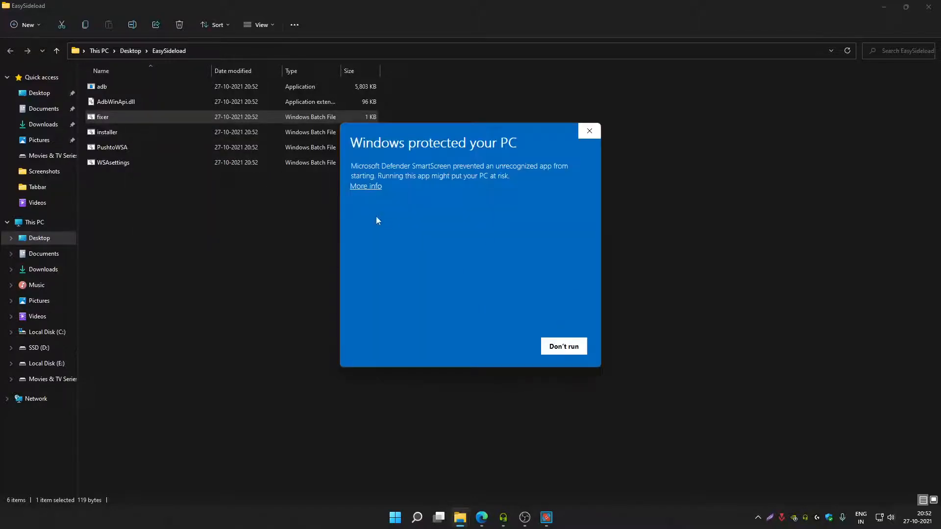
click(366, 186)
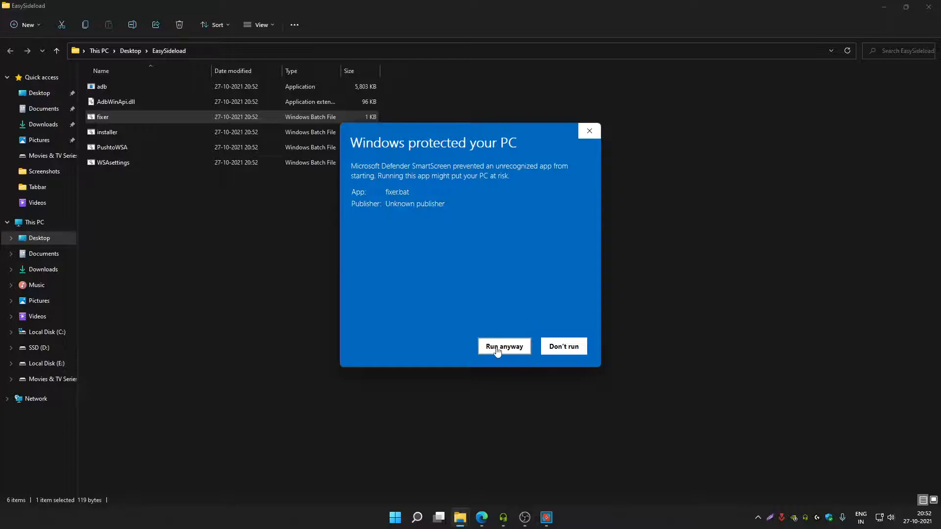
click(504, 346)
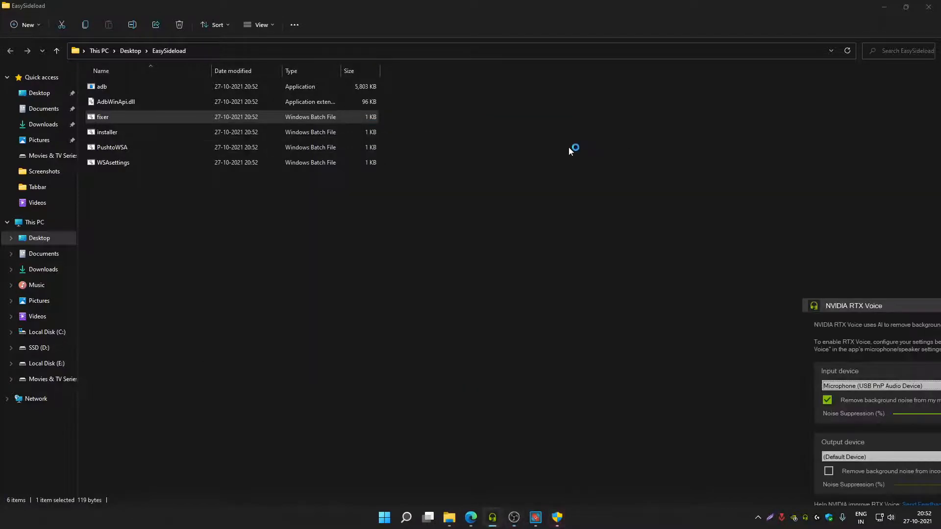
mouse_move(336, 171)
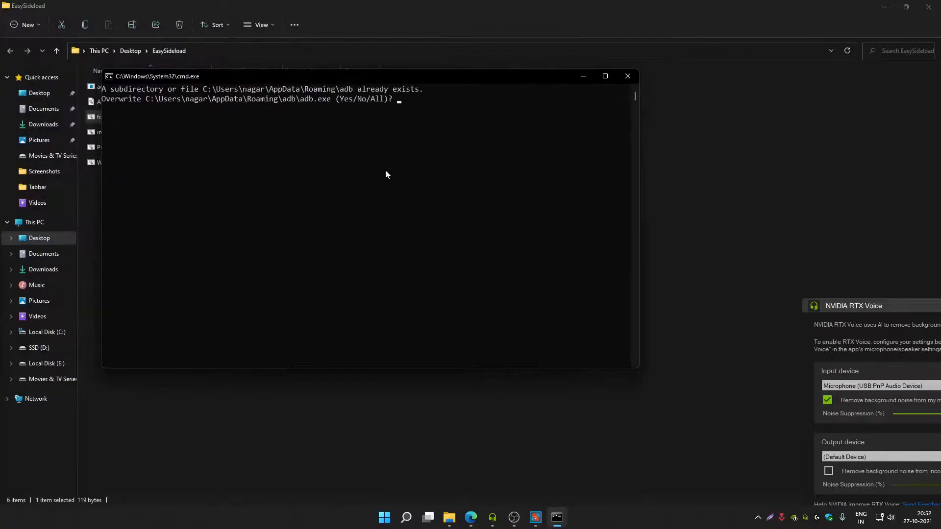
mouse_move(333, 173)
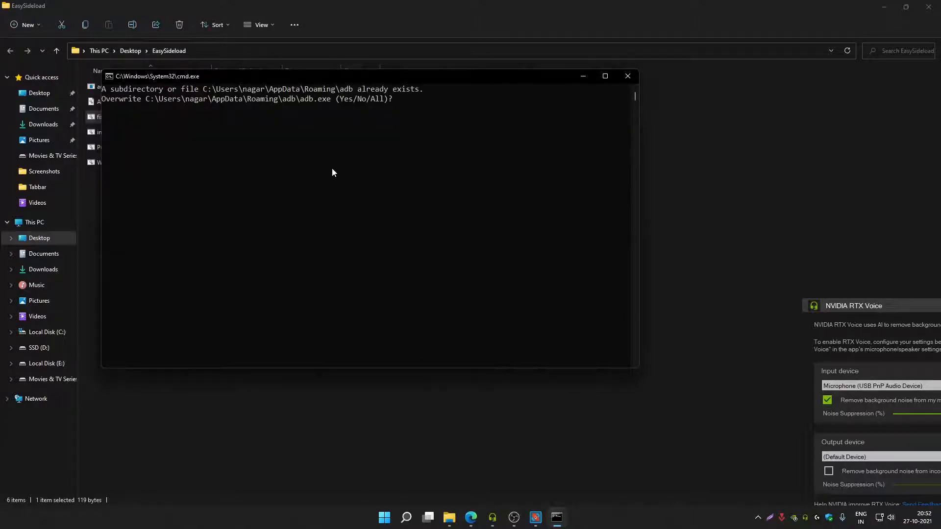
Answer Y at the Overwrite adb.exe prompt so the fixer script finishes and closes
text(Y)
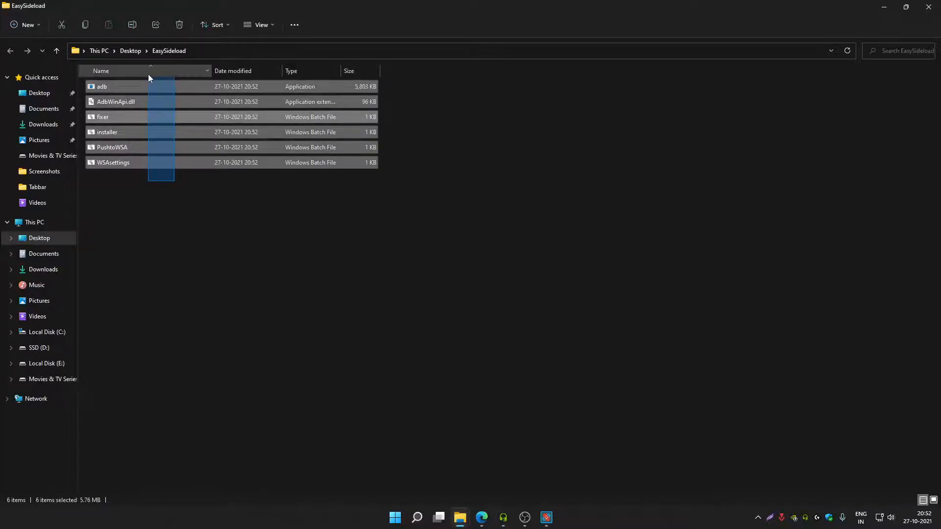
Copy the six EasySideload files into C:\adb\platform-tools, replacing the same-named destination files
right_click(138, 214)
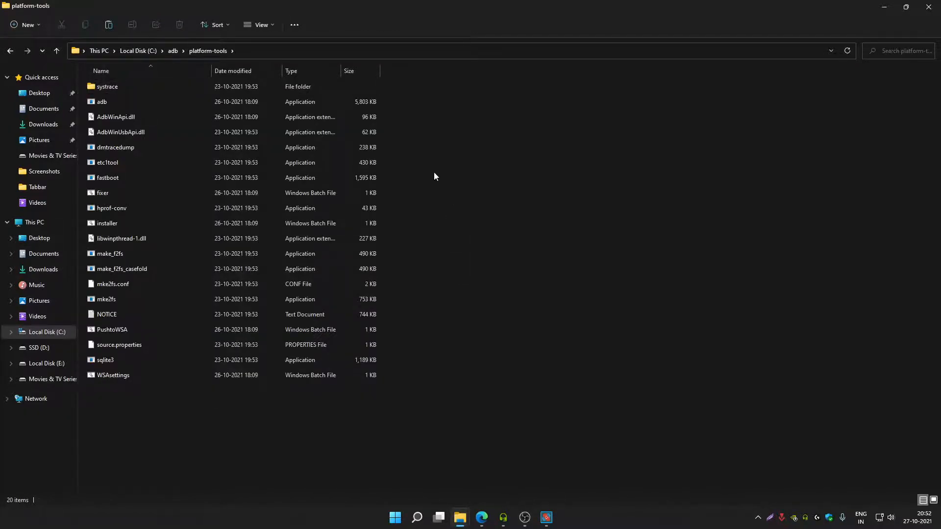
right_click(435, 177)
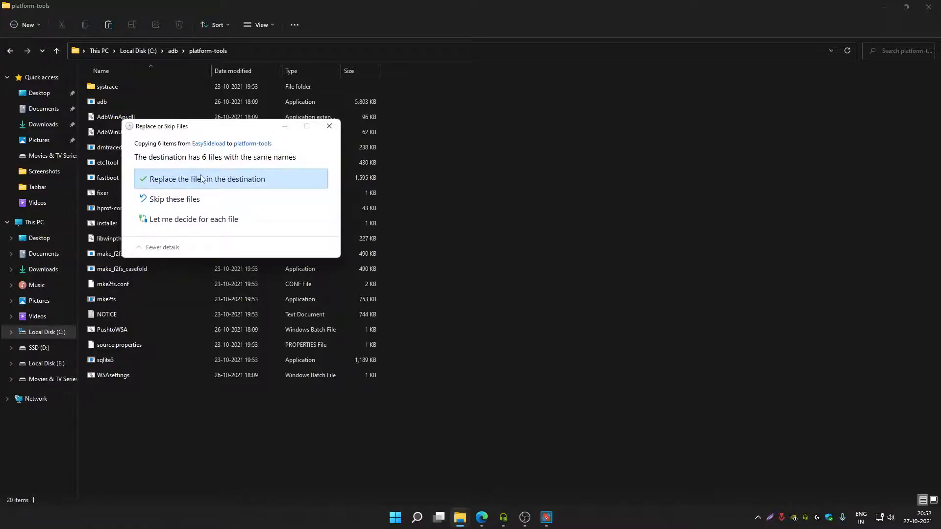
click(208, 179)
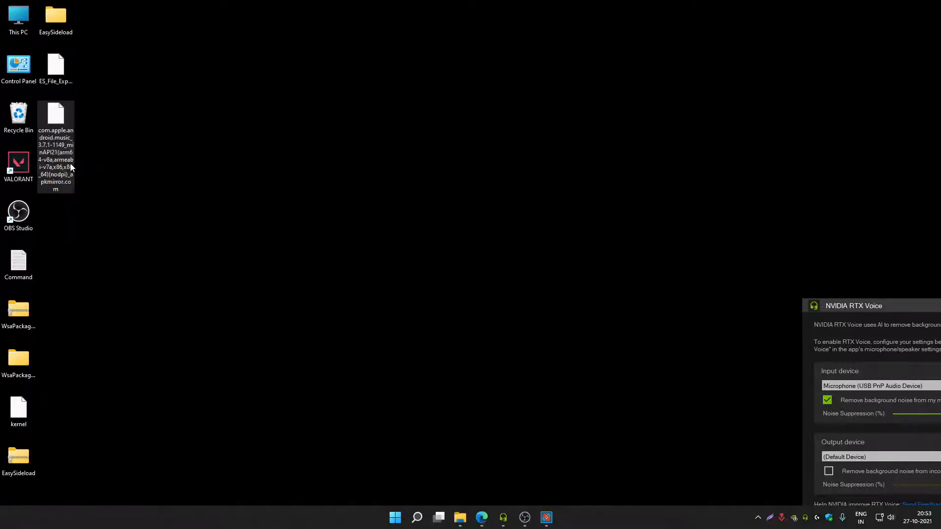
Search 'Apple M' for the Apple Music APK and bring up its Open with options on the desktop
click(416, 517)
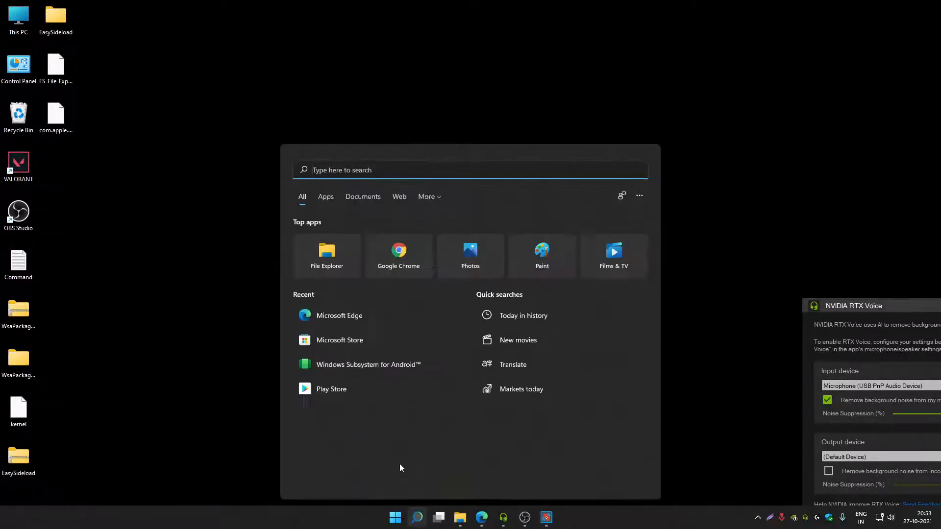
text(Apple M)
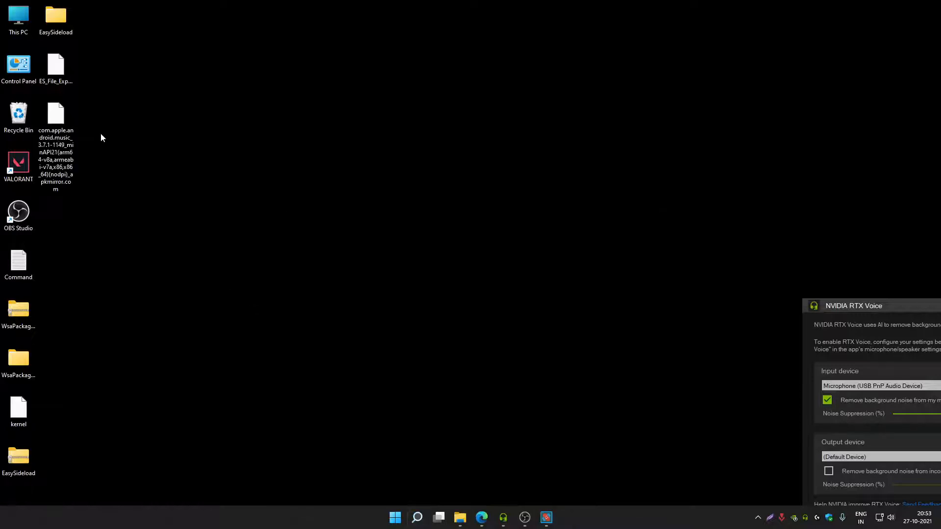
right_click(55, 114)
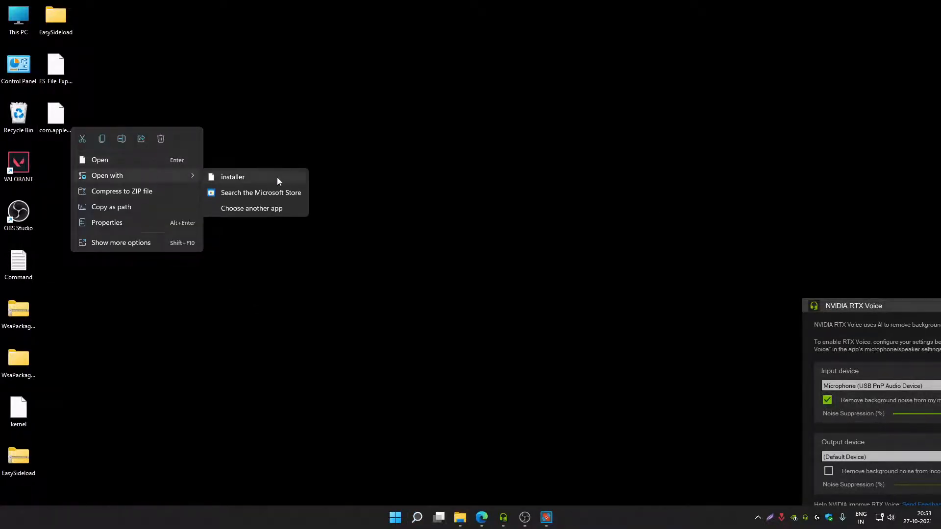
Choose another app, tick 'Always use this app to open .apk files', and look for another app on this PC
click(252, 208)
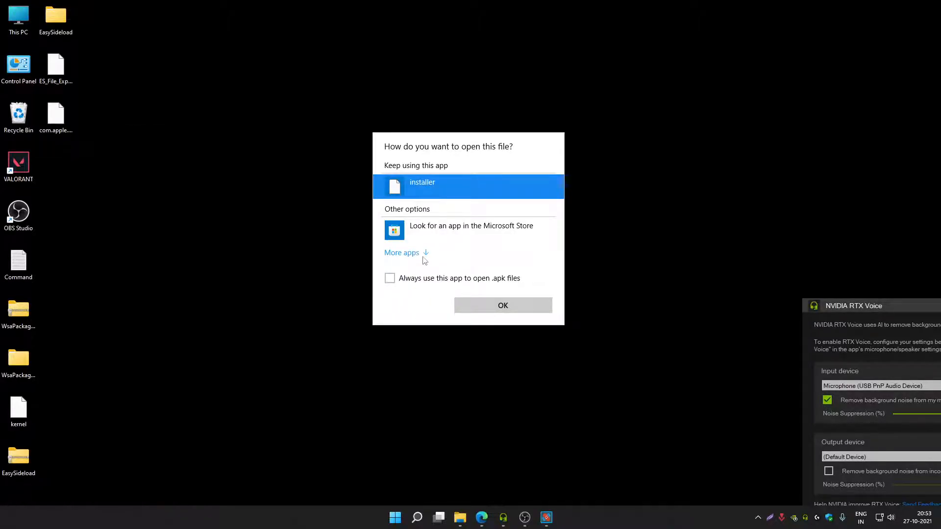
click(402, 252)
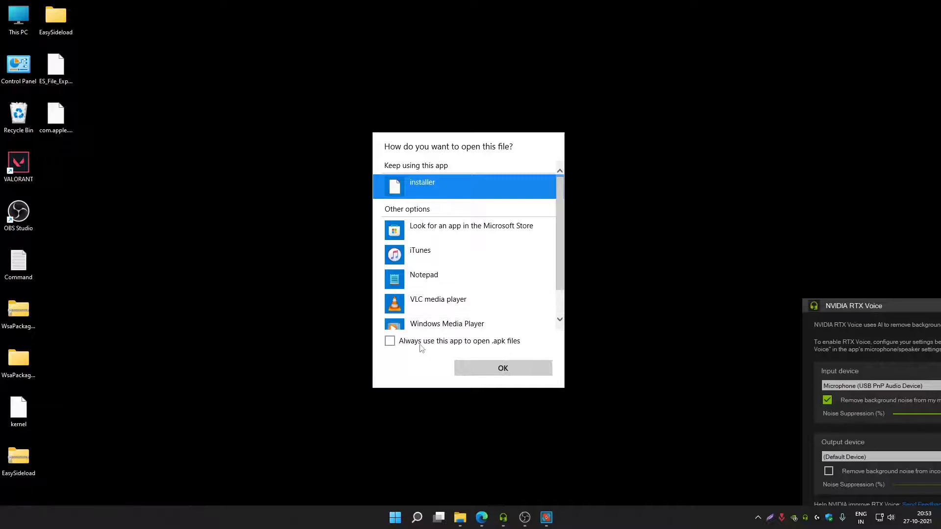
click(389, 341)
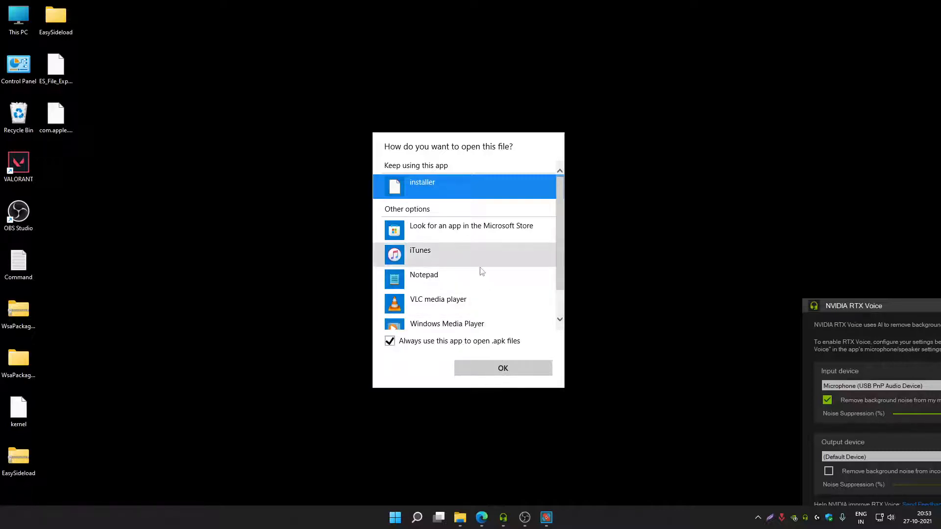
scroll(down, 3)
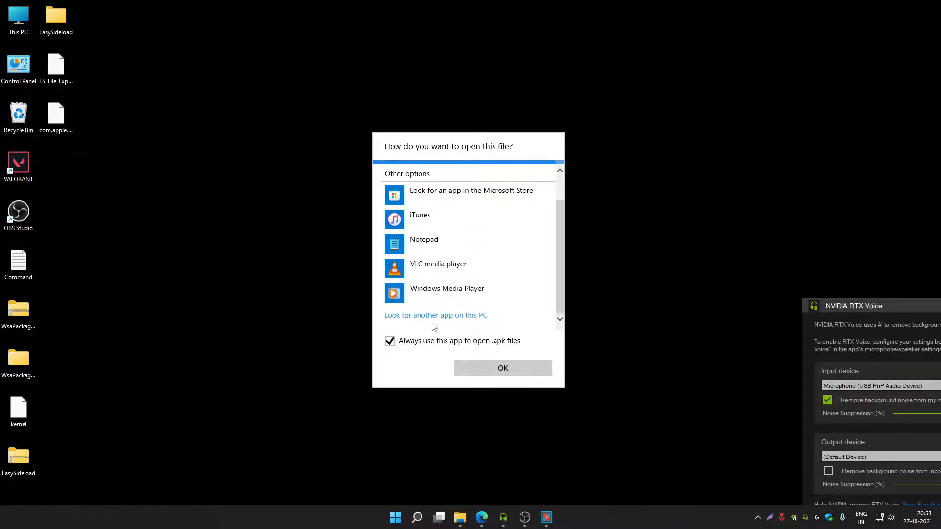
click(502, 367)
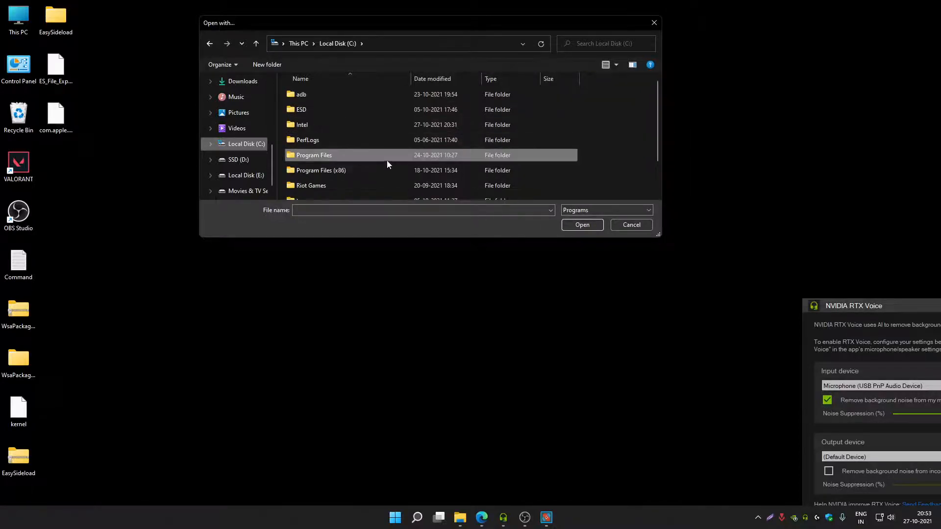
Pick the installer batch file in C:\adb\platform-tools to open the APK, starting the streamed install
double_click(301, 94)
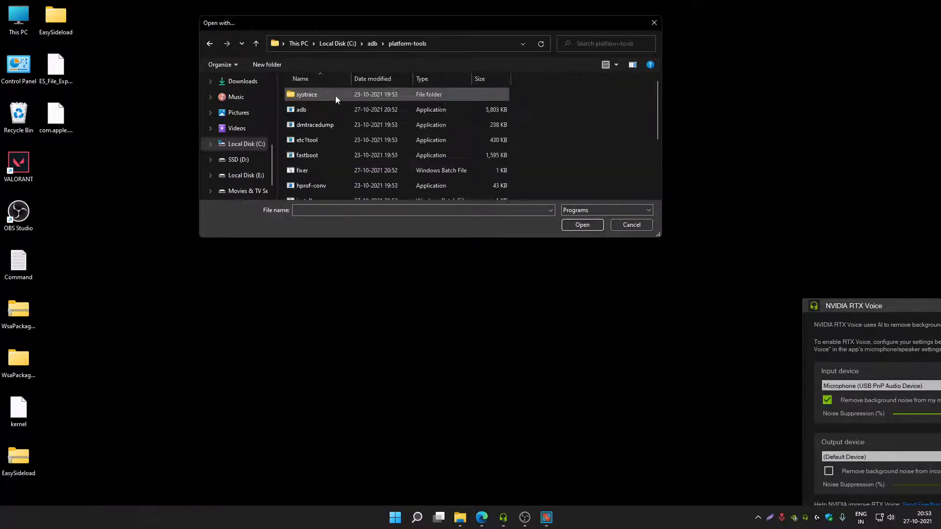
scroll(down, 3)
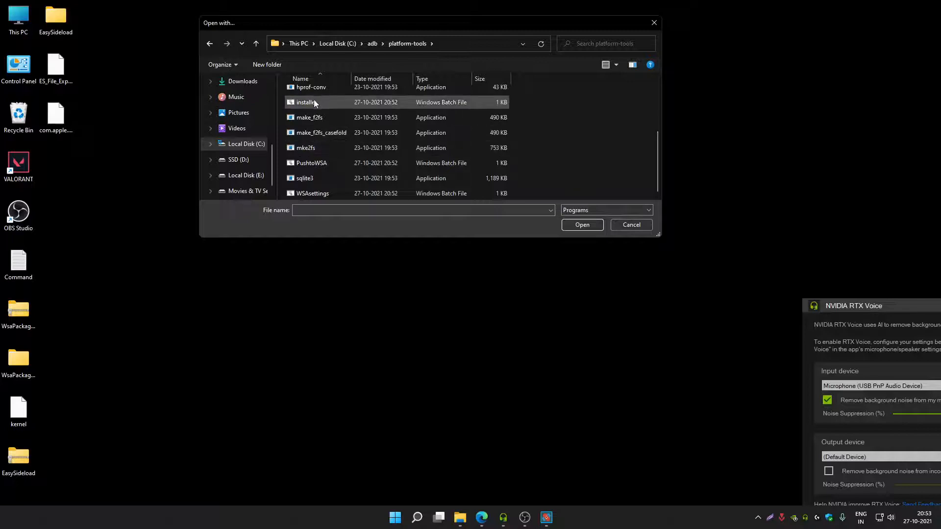
click(306, 102)
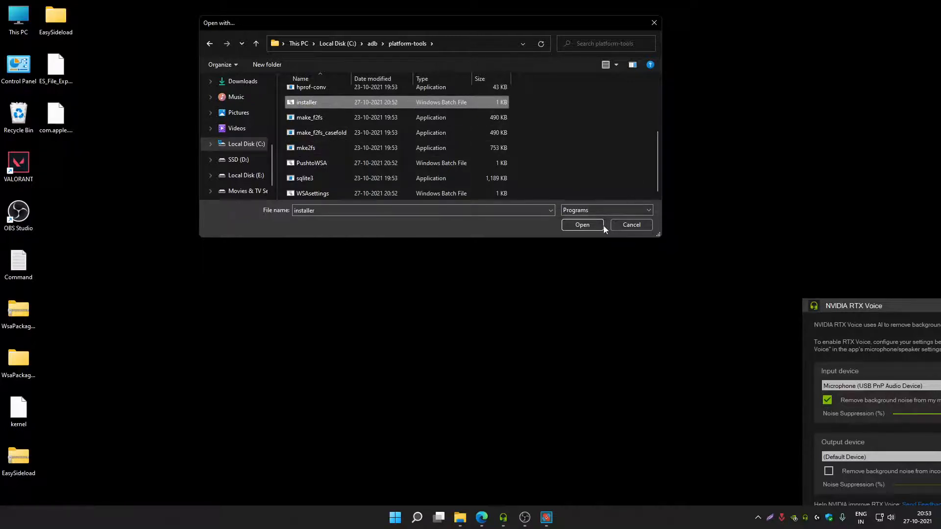
click(582, 225)
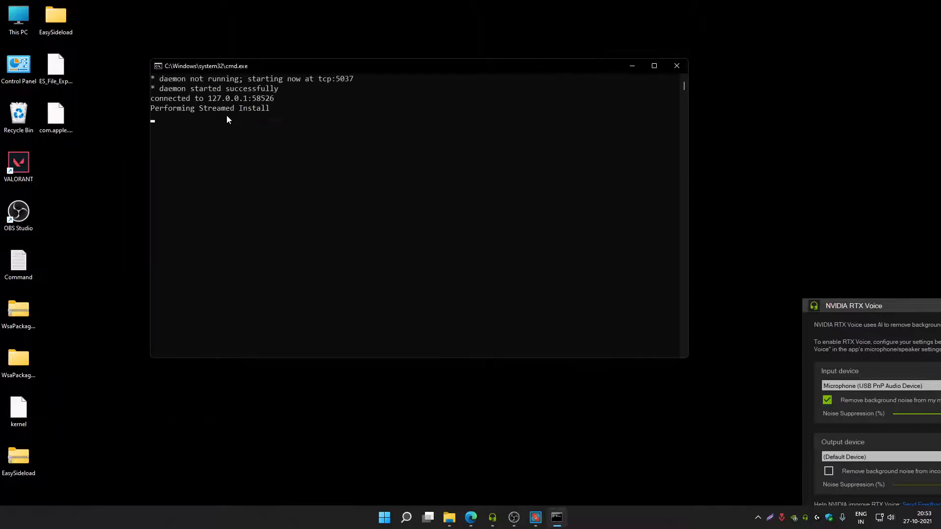
mouse_move(219, 141)
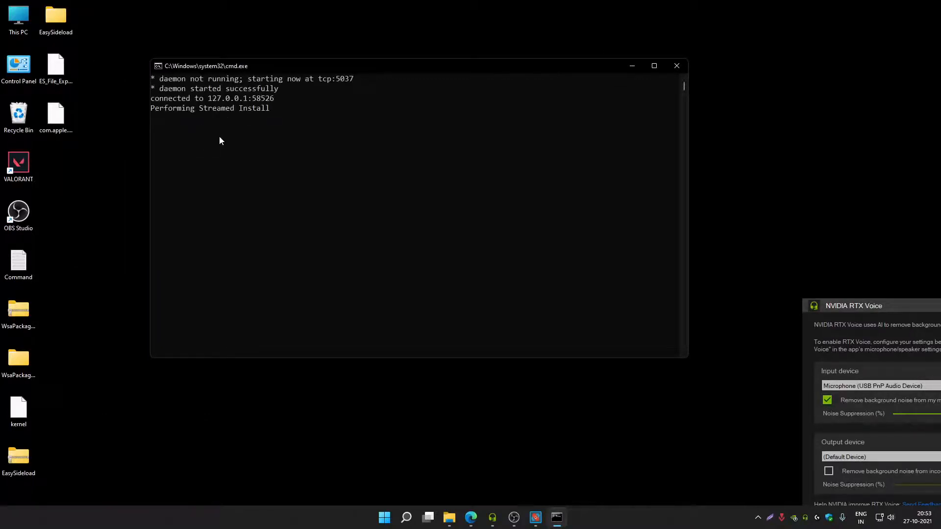
mouse_move(221, 139)
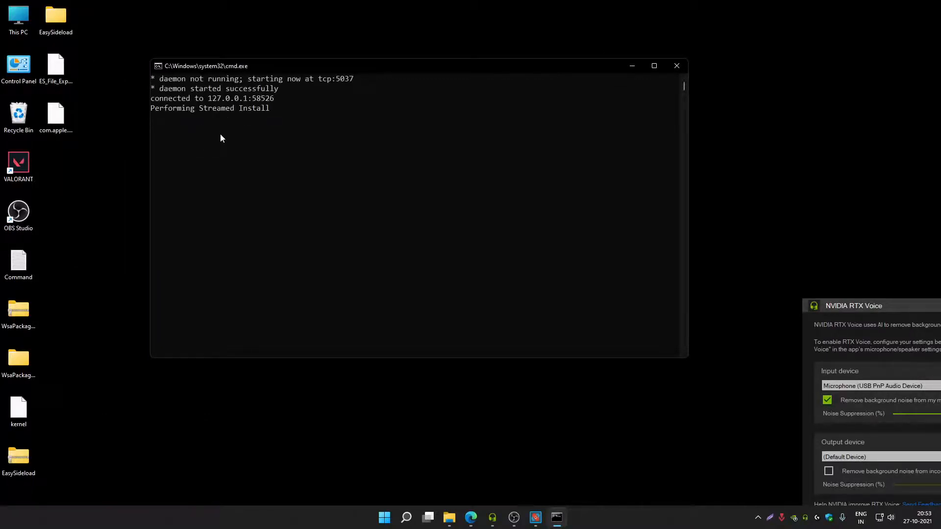
mouse_move(217, 133)
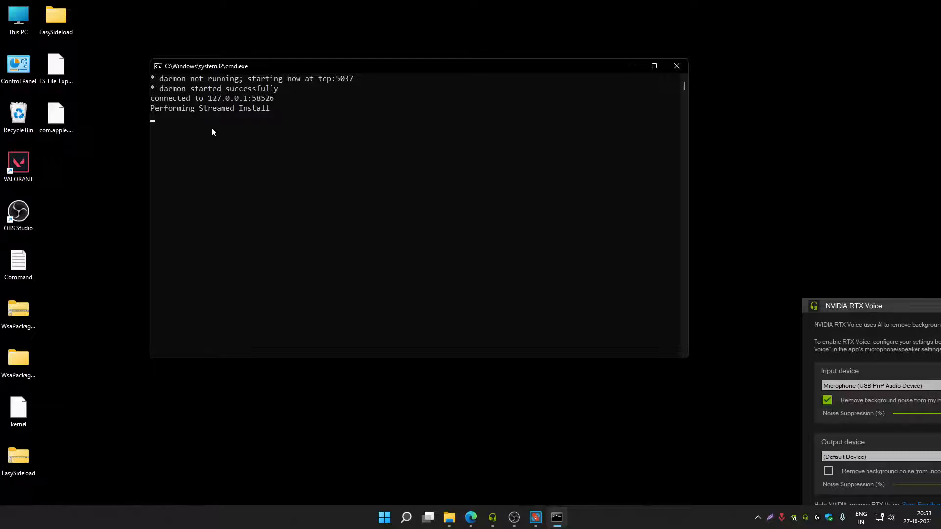
mouse_move(288, 154)
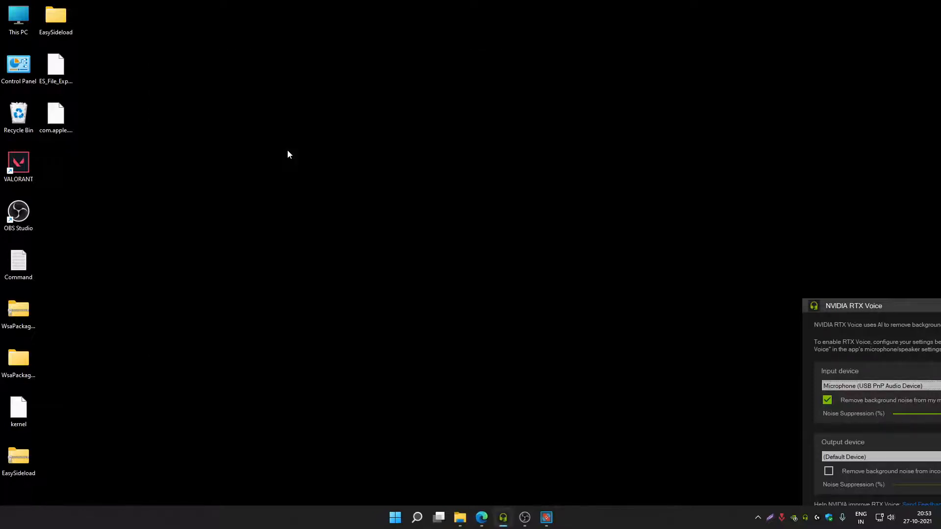
click(416, 517)
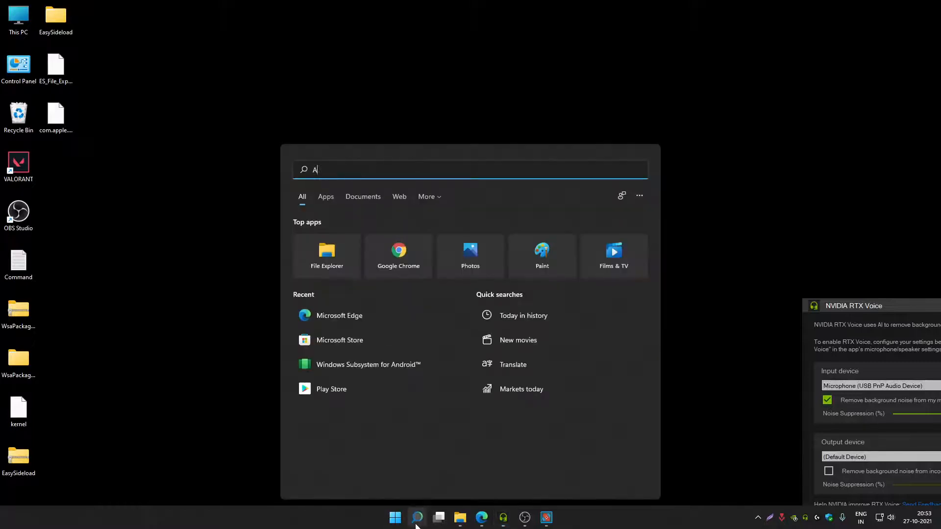
text(pple Misoc)
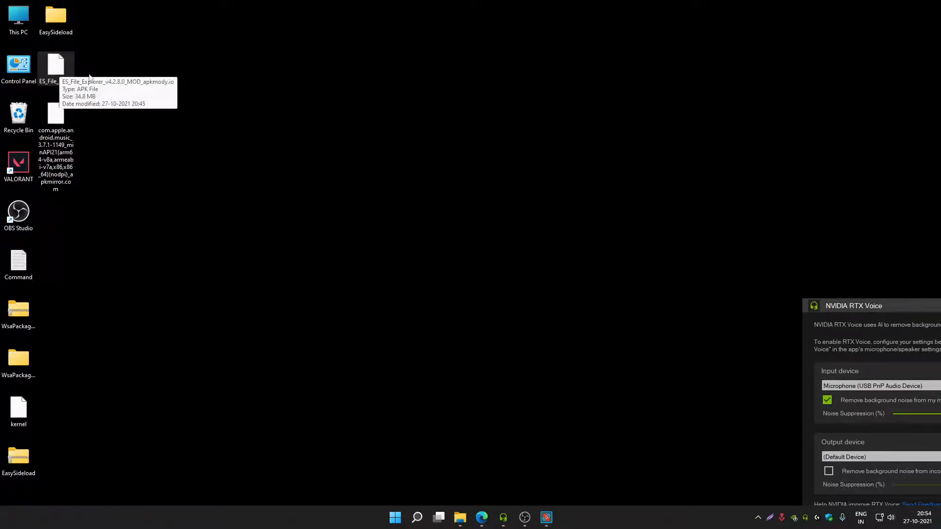
right_click(55, 65)
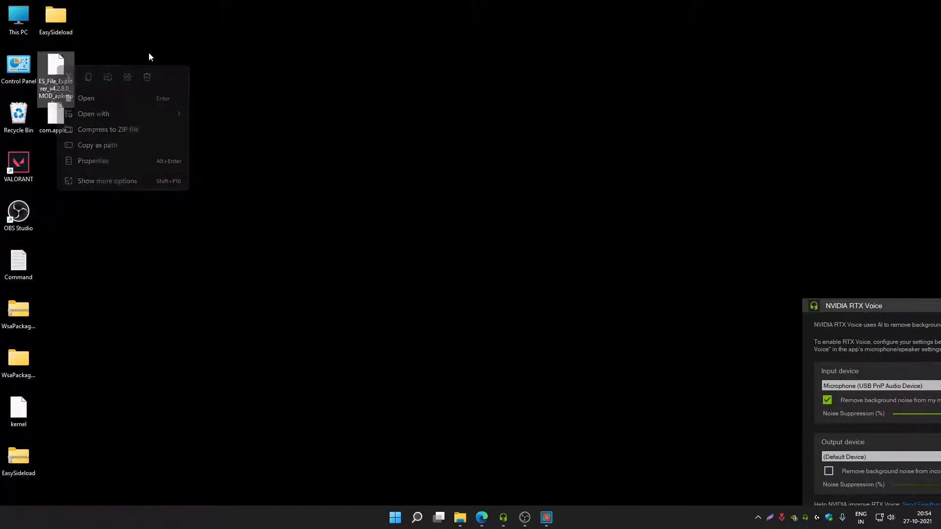
click(417, 518)
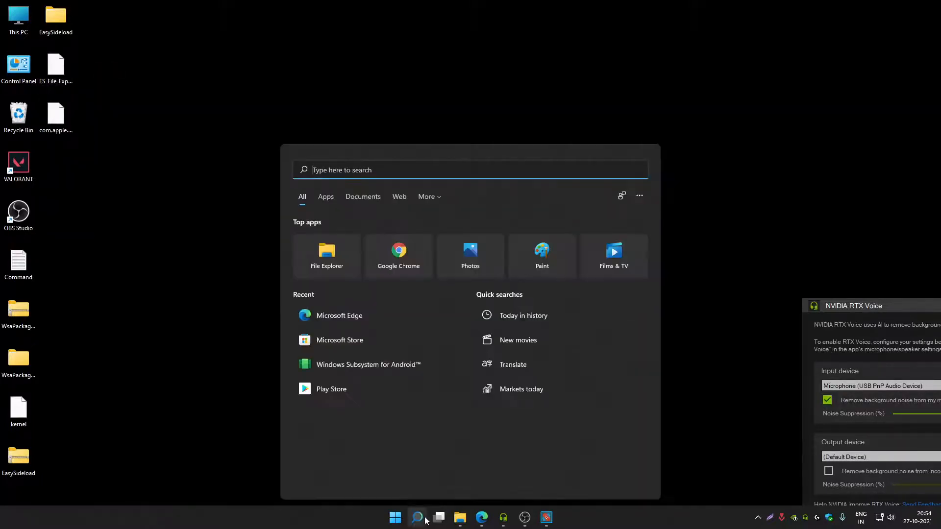
text(Es file explorer)
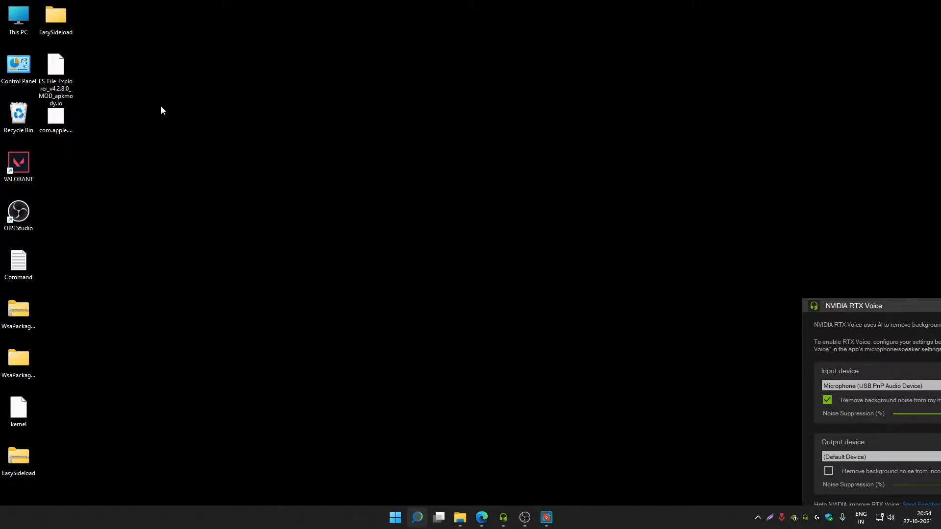
right_click(55, 62)
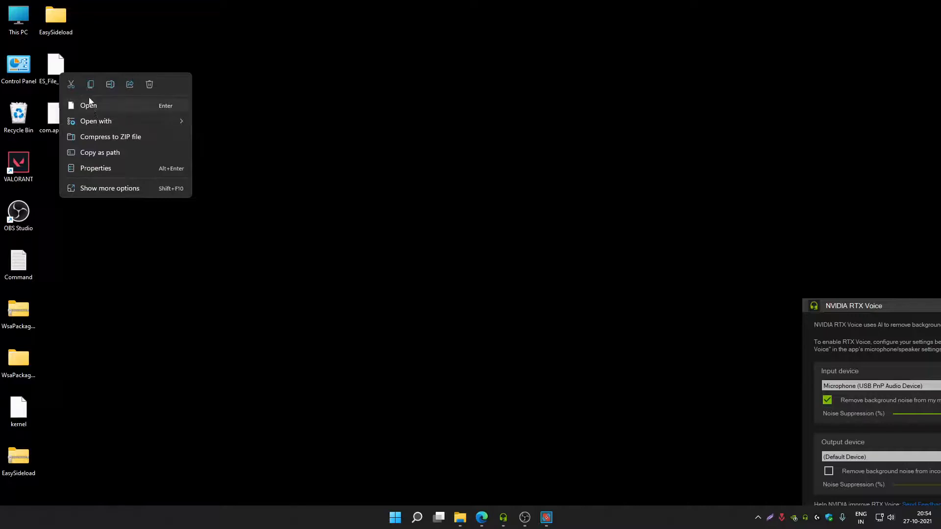
click(88, 105)
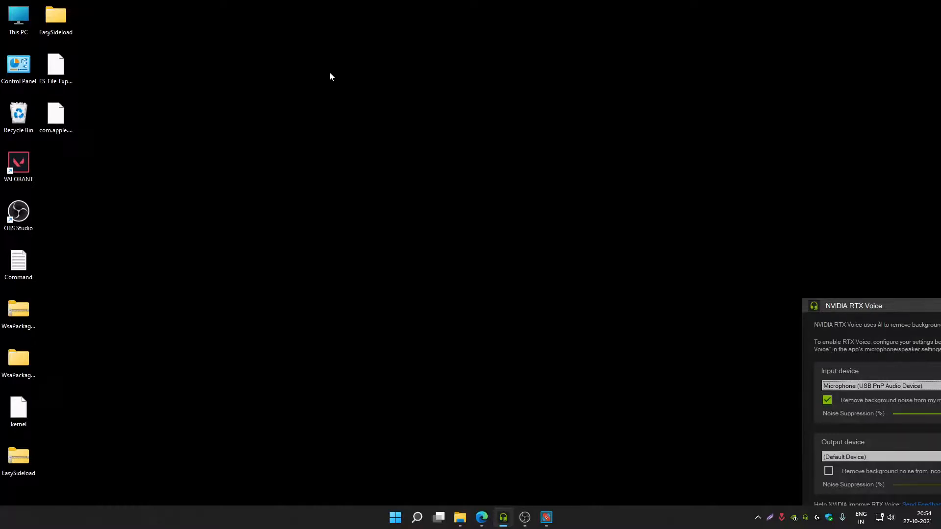
mouse_move(394, 392)
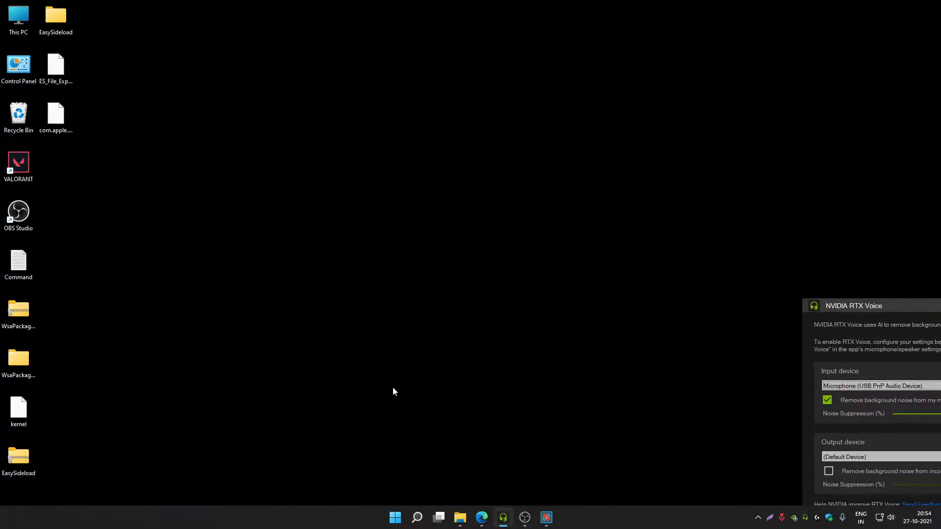
click(415, 517)
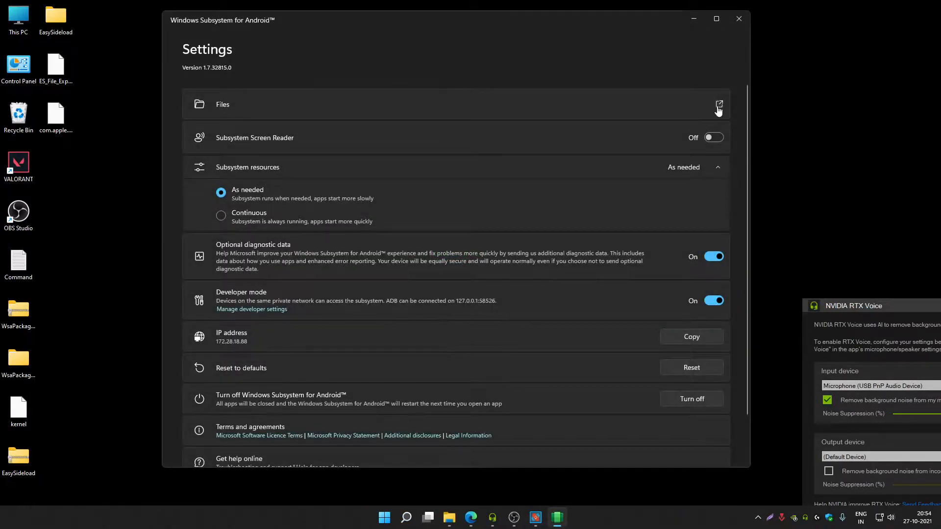
Launch the WSA Files app showing Downloads with the 138 MB com.apple.android file
click(718, 104)
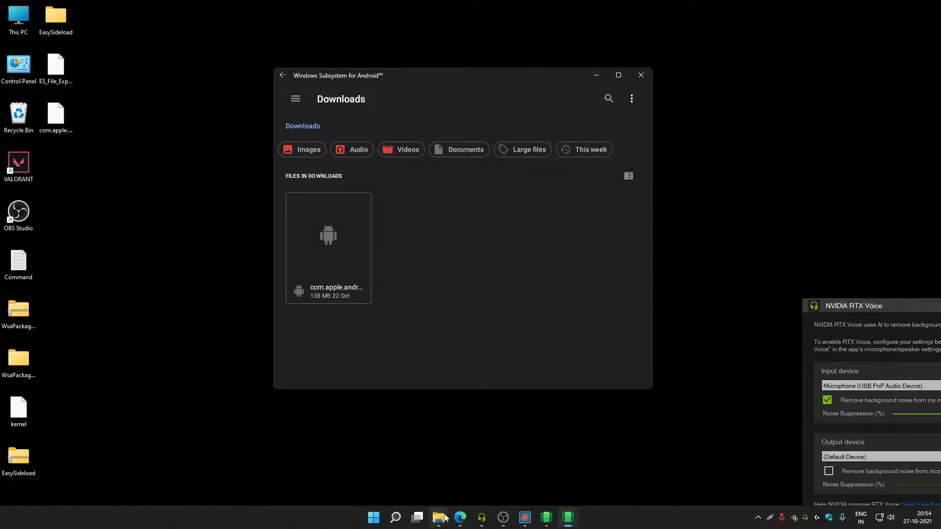
mouse_move(439, 518)
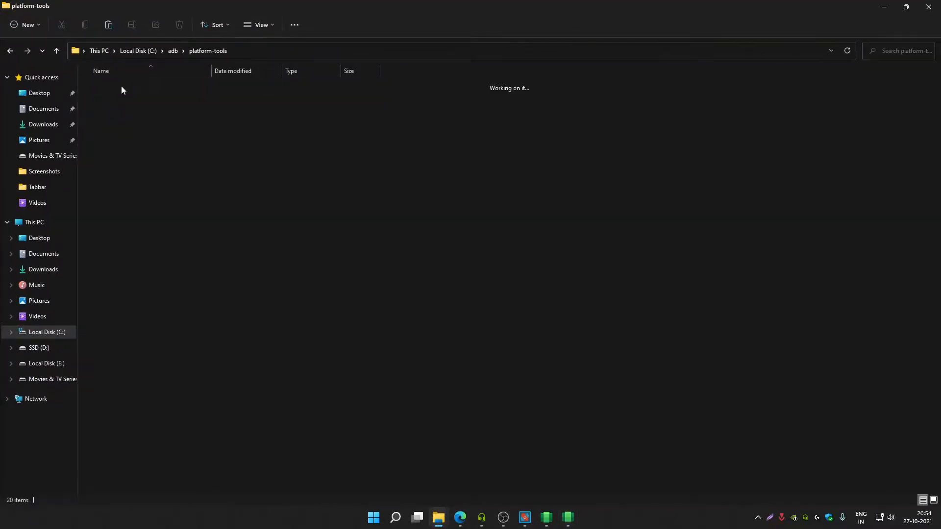
Run the PushtoWSA script from platform-tools so ES_File_Explorer lands in Android Downloads
click(905, 7)
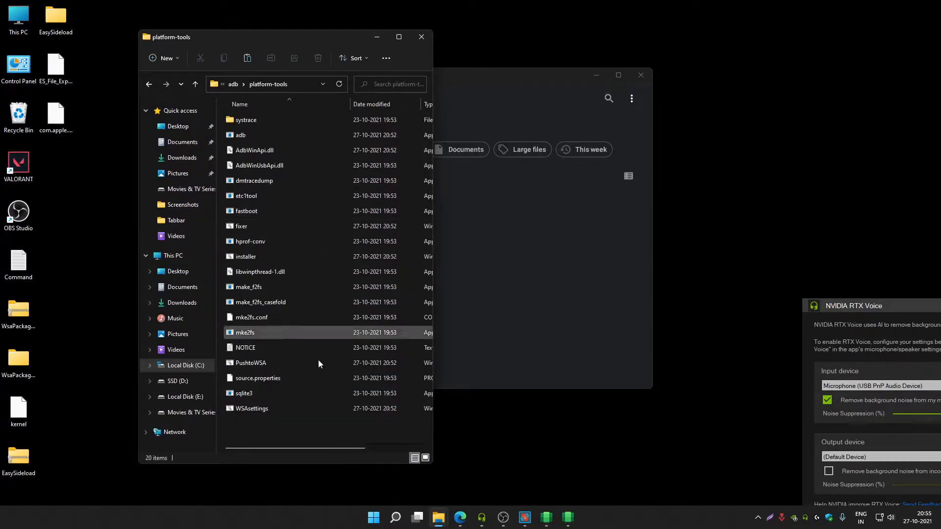
click(250, 363)
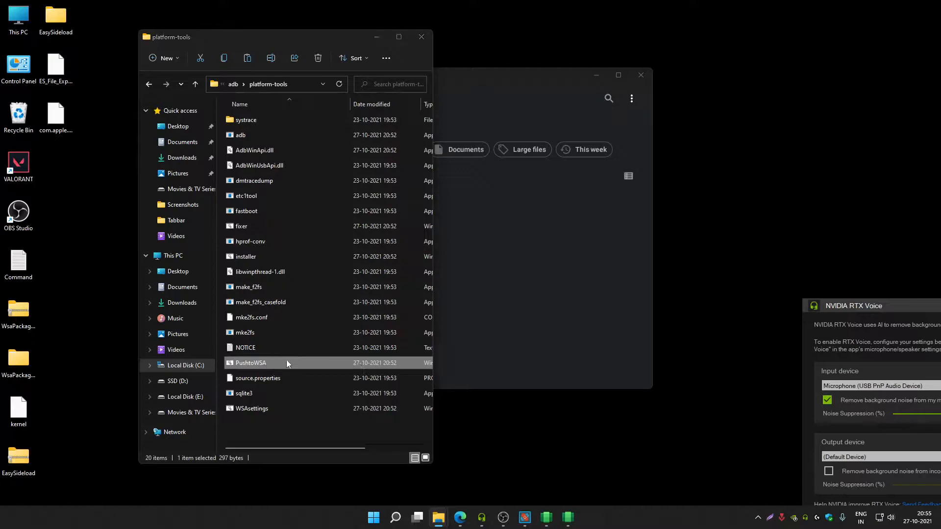
double_click(250, 362)
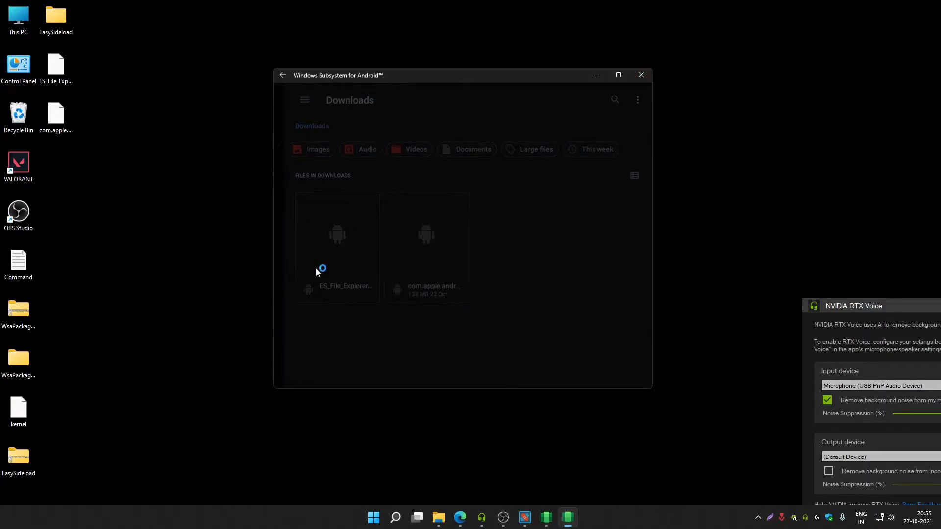
From WSA Files Downloads, open ES_File_Explorer with Package installer, just once
click(405, 517)
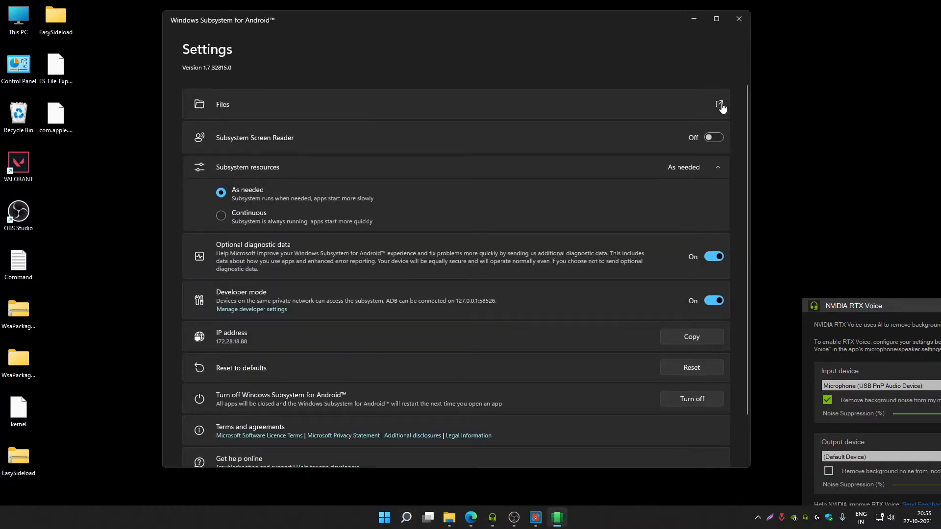
click(720, 104)
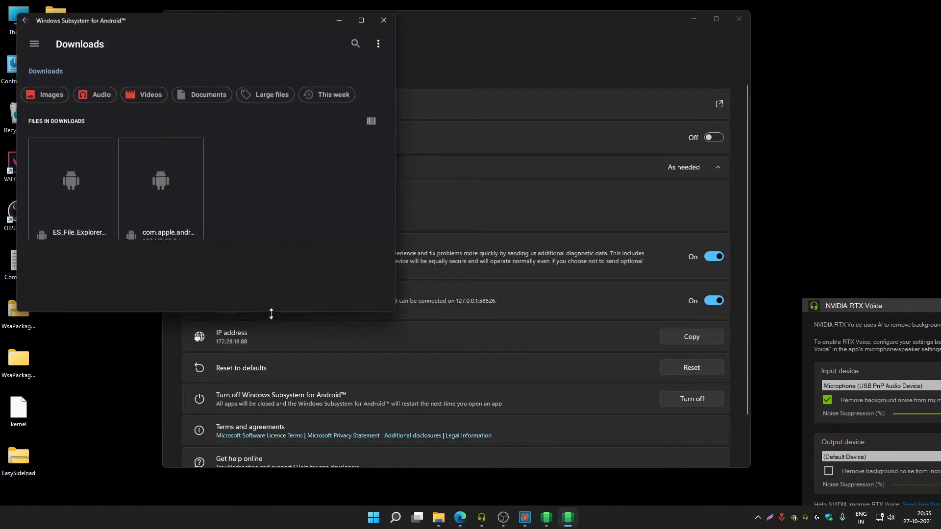
double_click(160, 180)
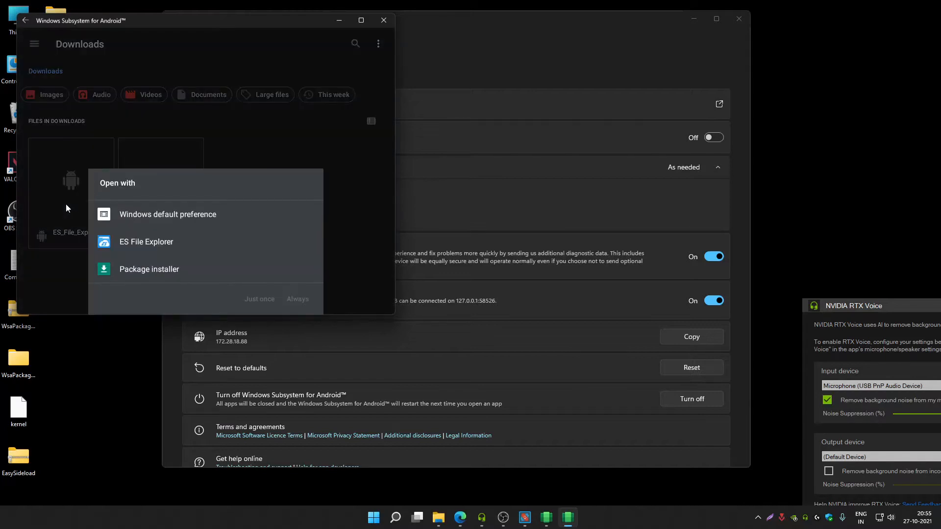
mouse_move(174, 271)
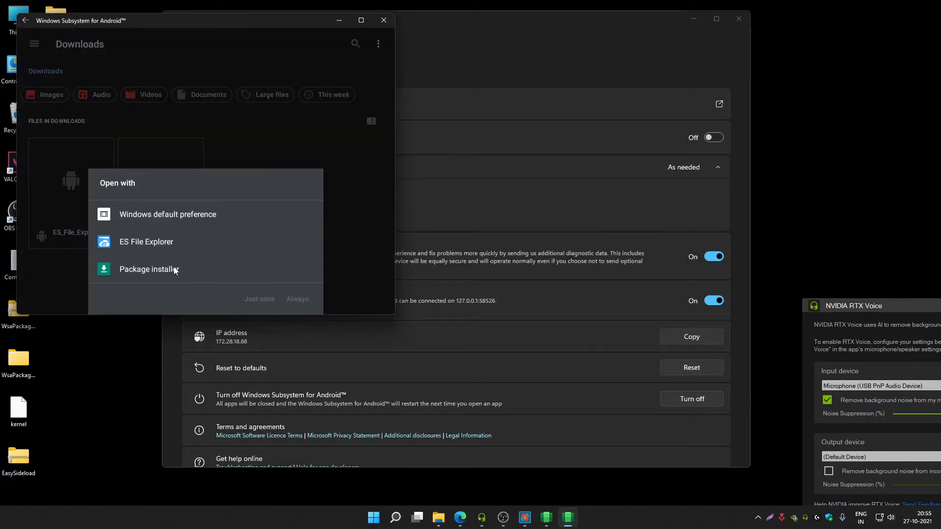
click(149, 268)
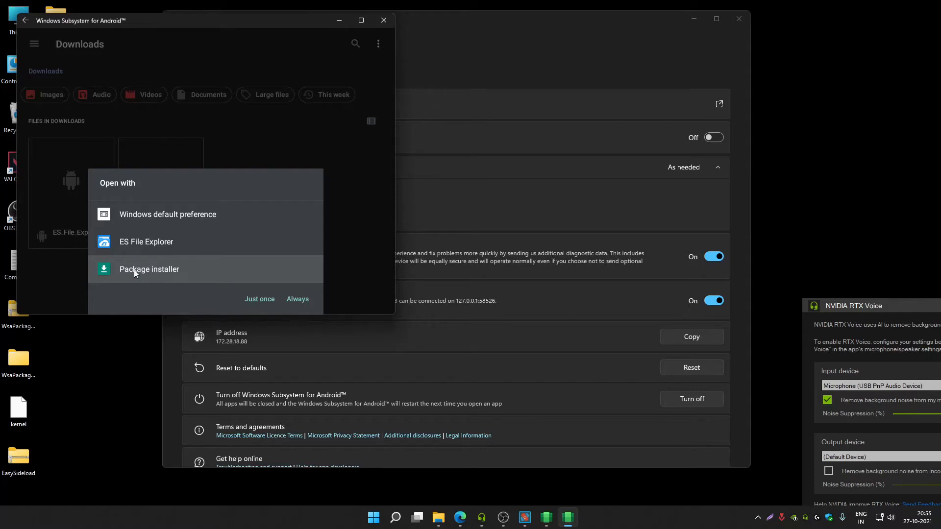
click(259, 298)
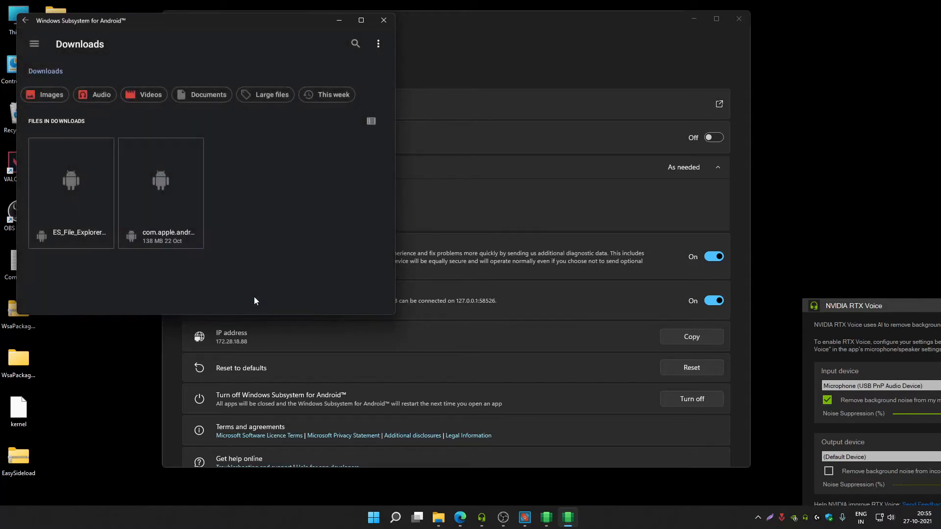
mouse_move(395, 175)
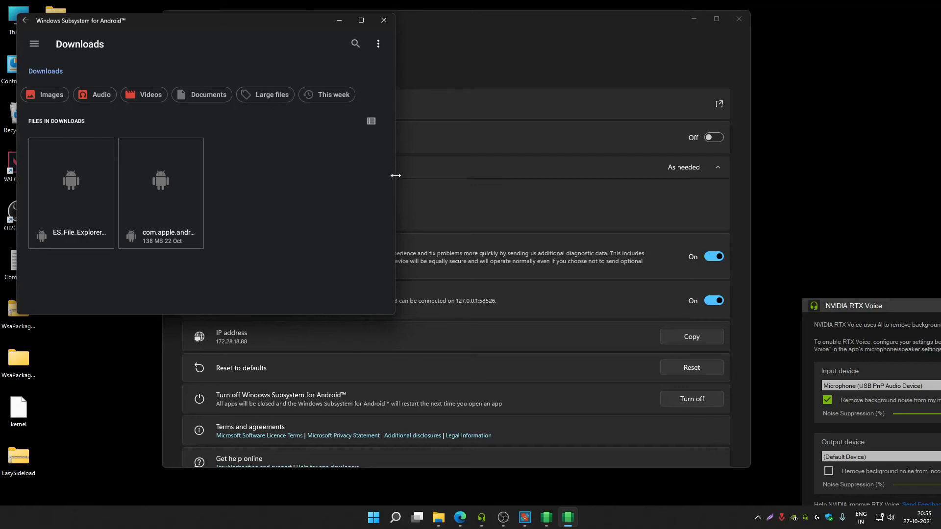